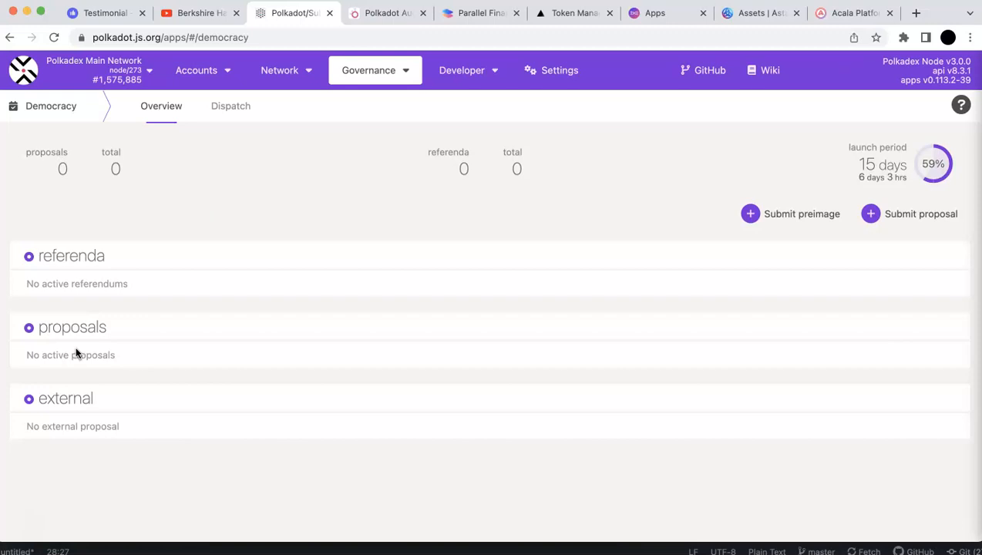
mouse_move(80, 339)
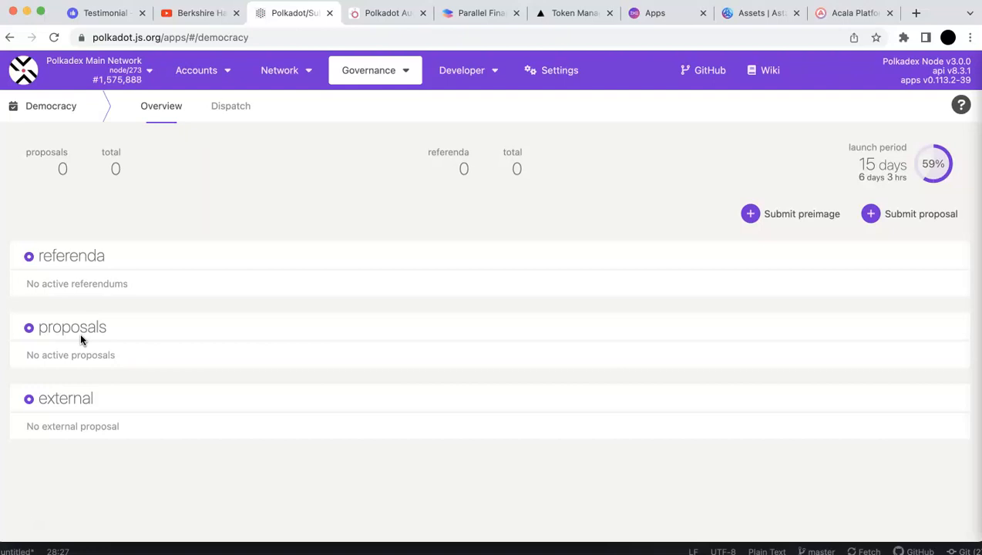
mouse_move(249, 268)
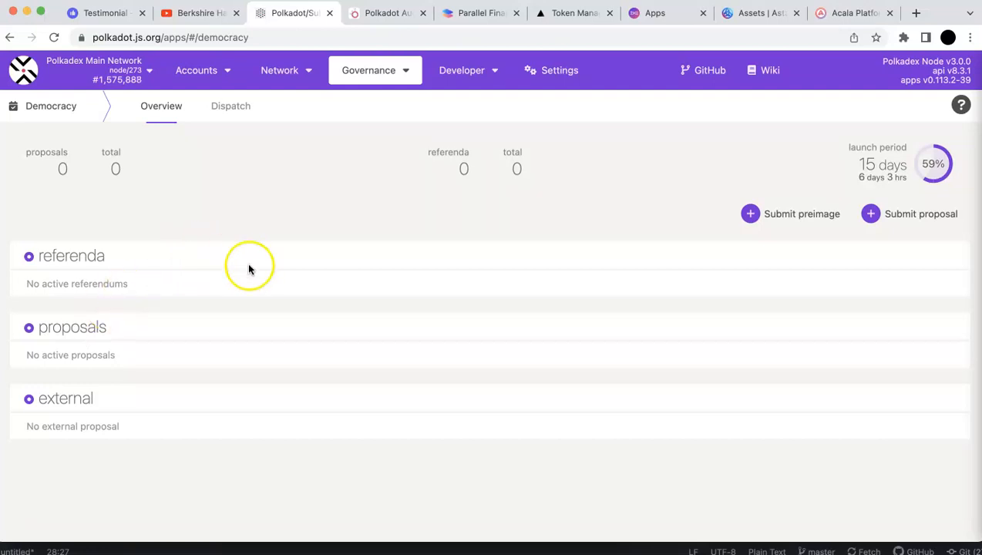
mouse_move(654, 13)
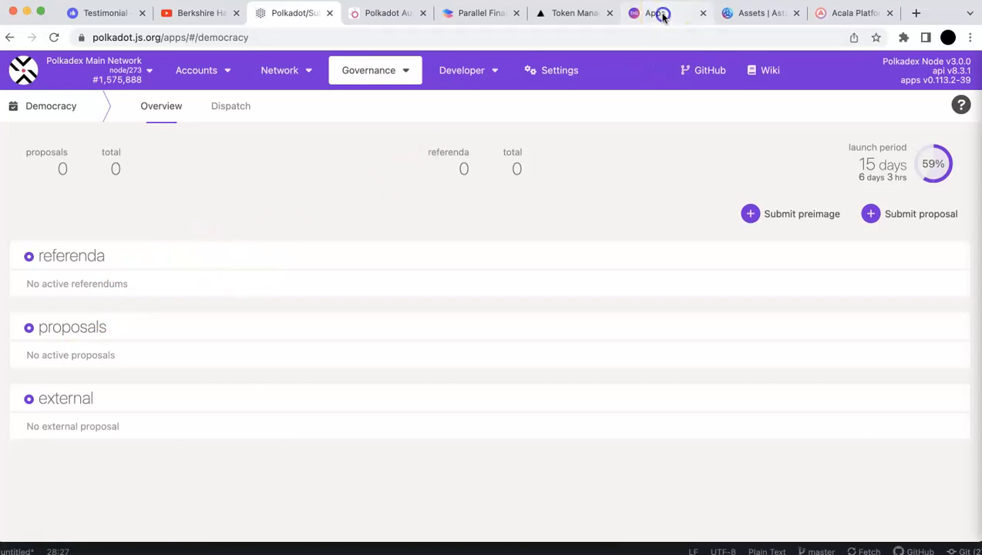
Bring up the Darwinia Portal's Crab project list with Helix, Celer, Crust and Evolution Land.
click(654, 12)
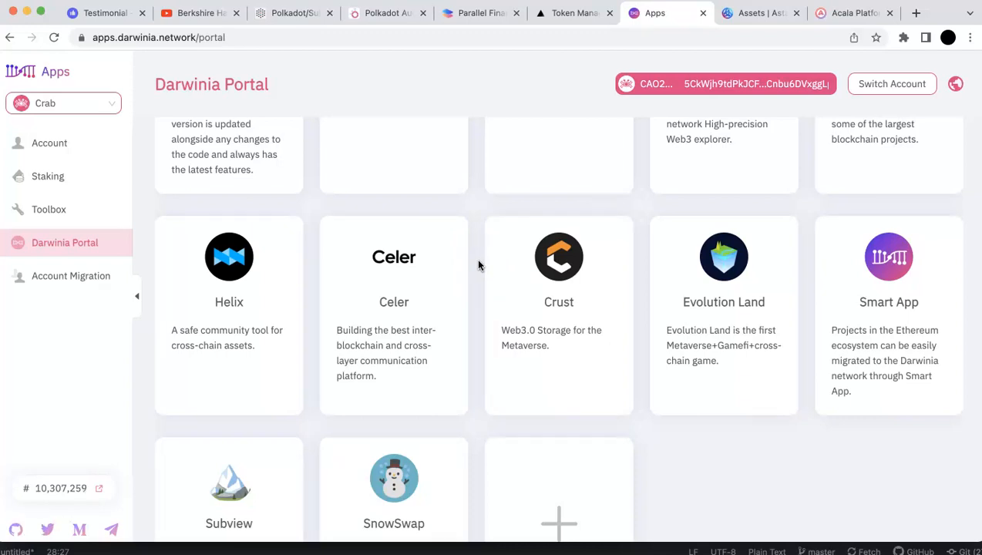
mouse_move(882, 339)
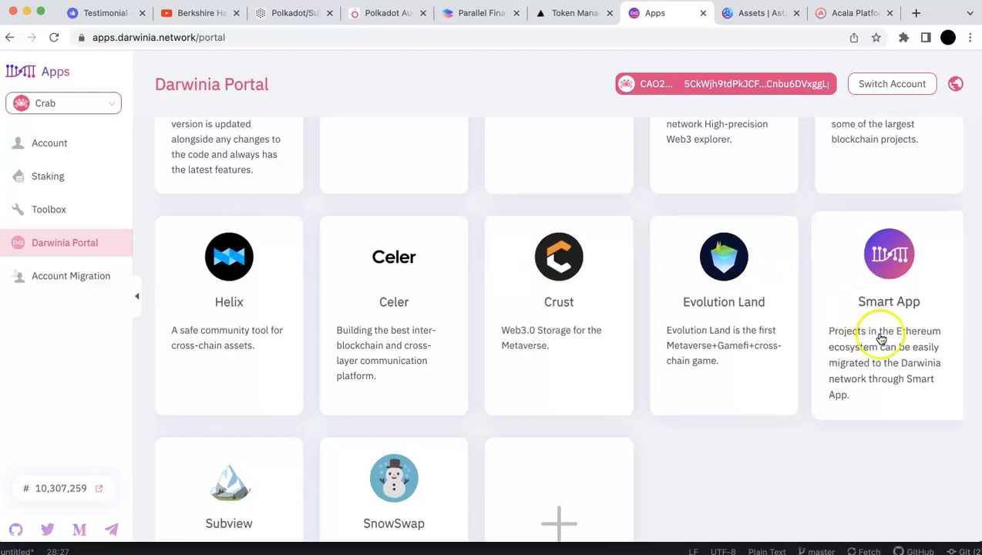
mouse_move(906, 395)
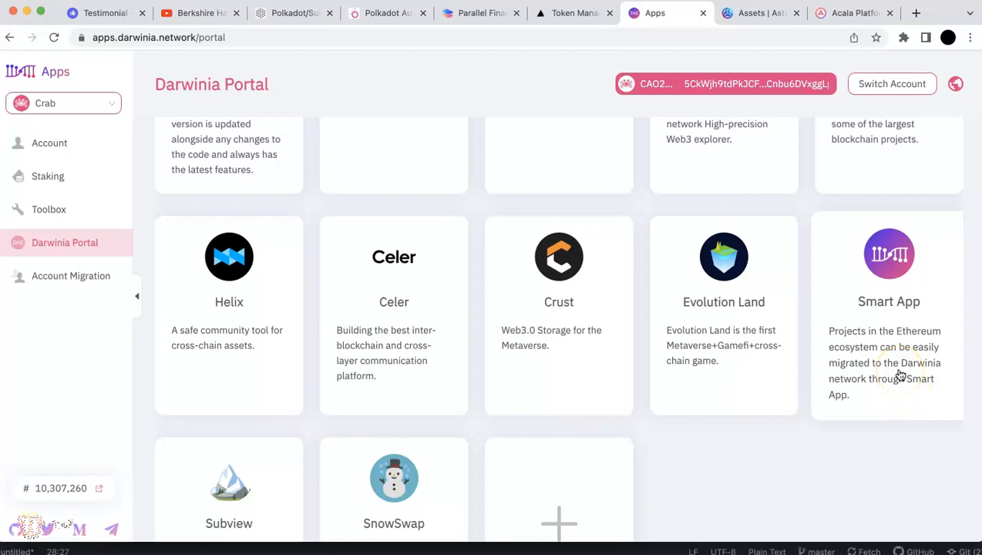
mouse_move(703, 319)
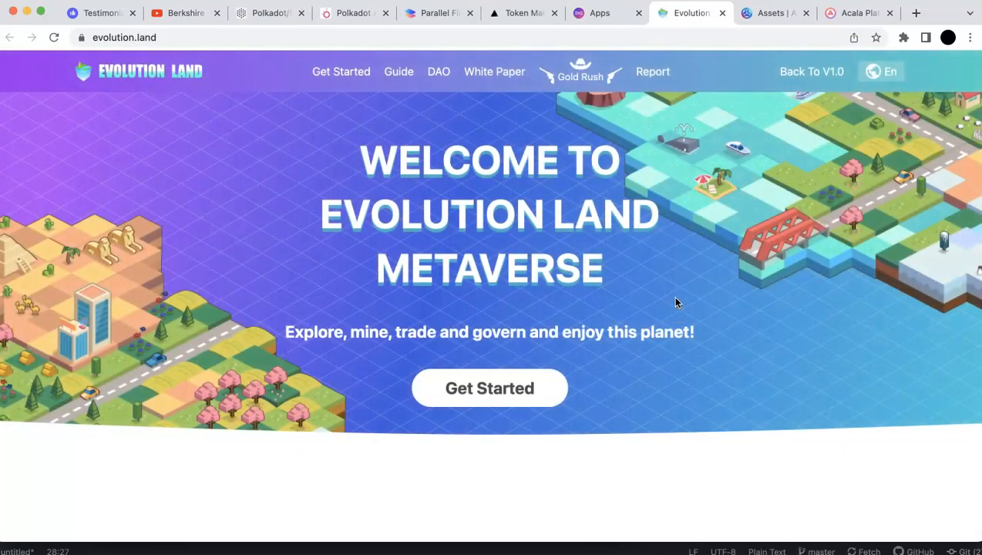
Enter the Crab Columbus continent, pass the sign-in prompt and show the four-member adventure team with AFK rewards.
click(490, 389)
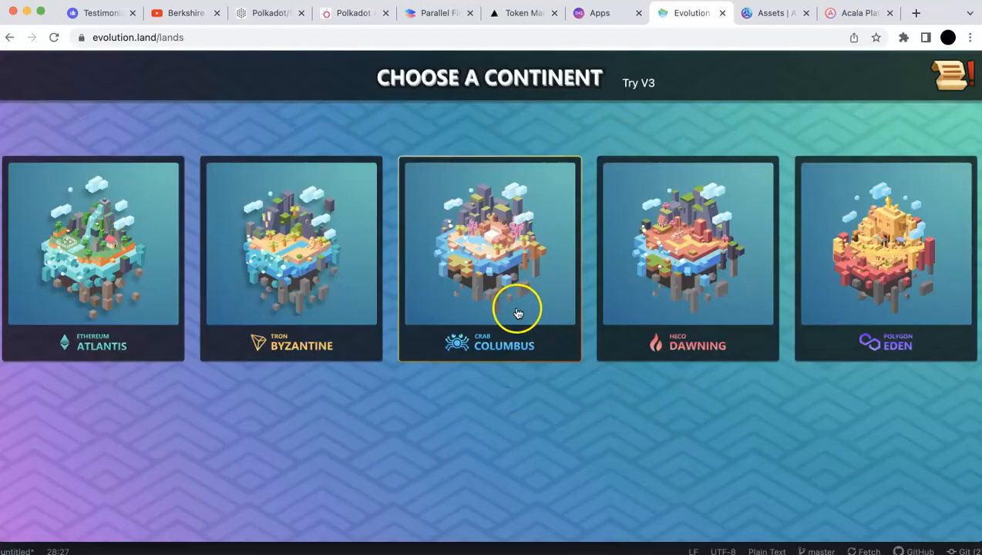
click(491, 259)
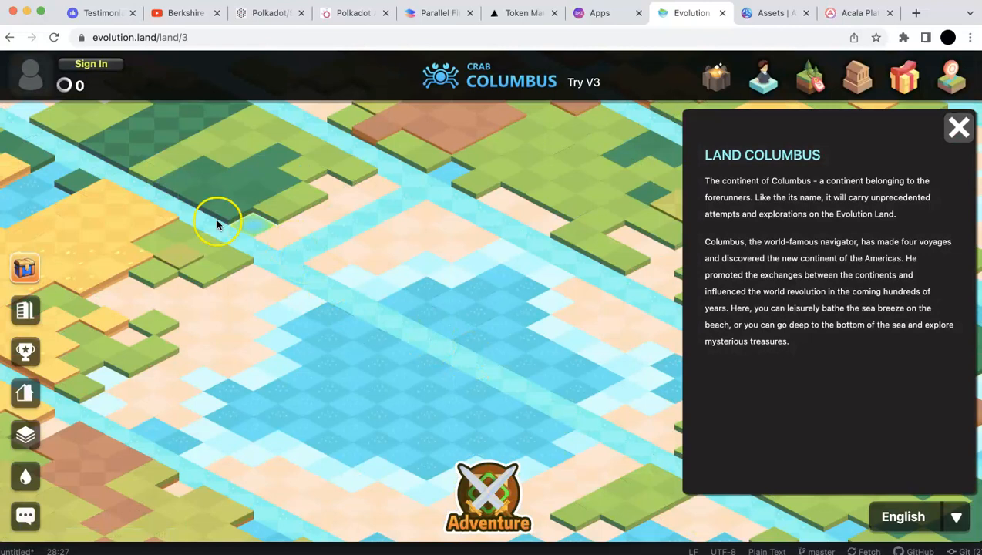
click(91, 64)
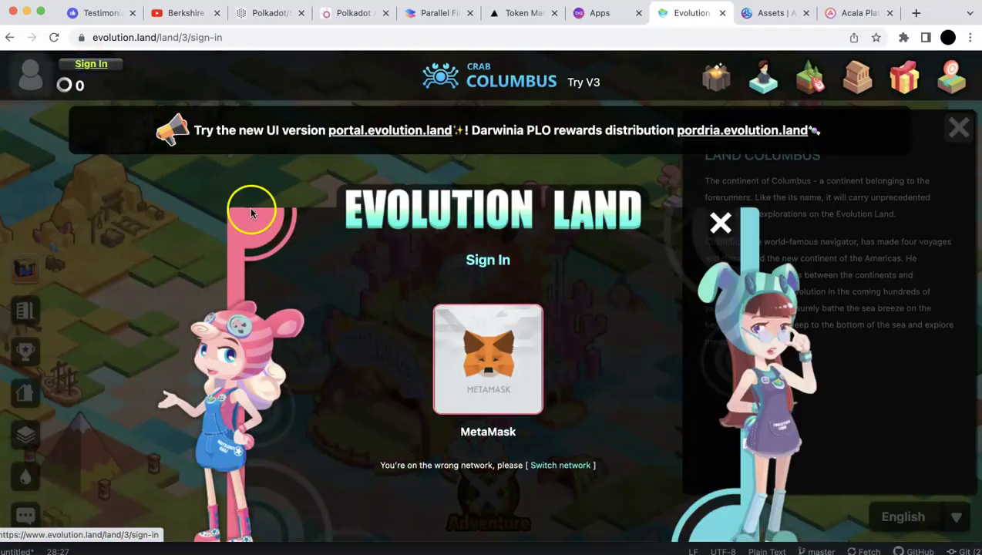
click(488, 360)
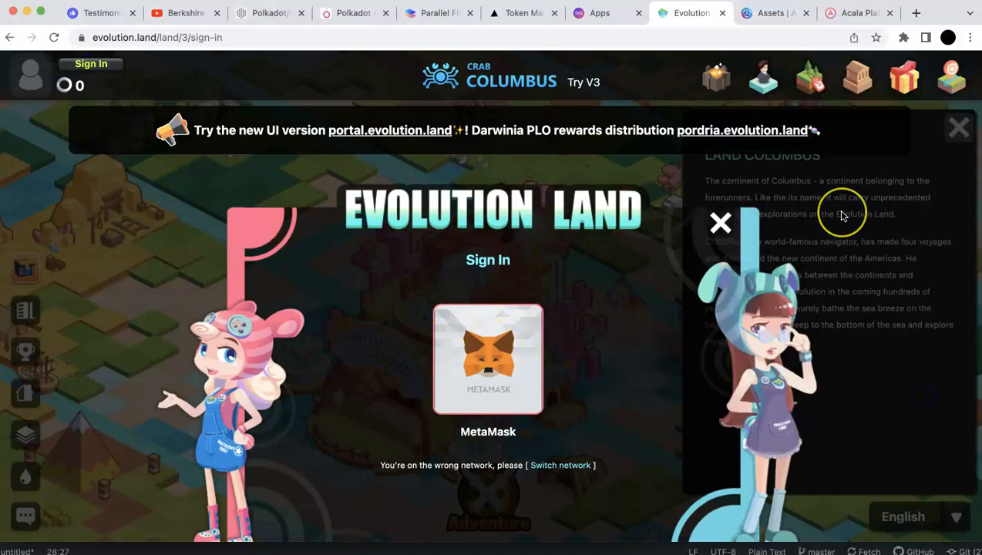
mouse_move(770, 104)
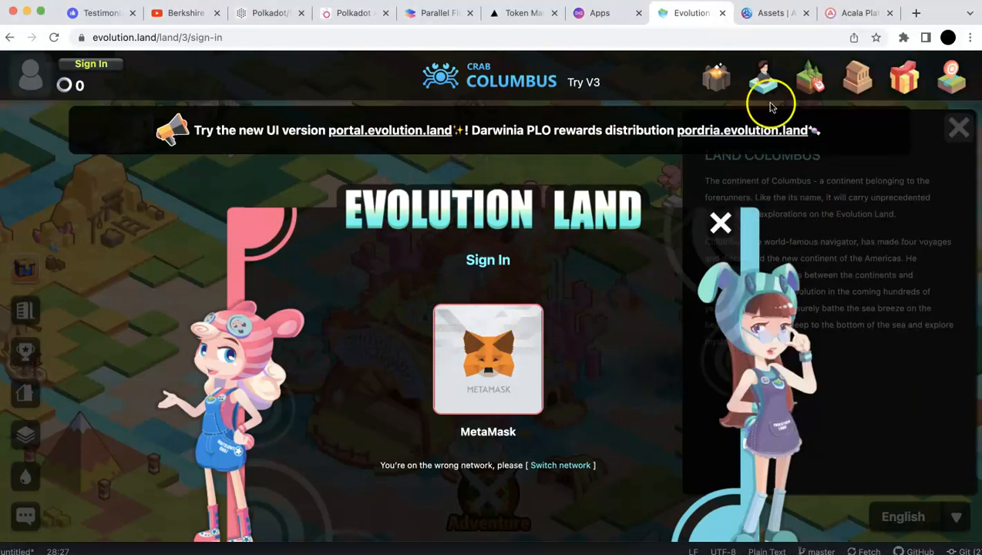
click(903, 37)
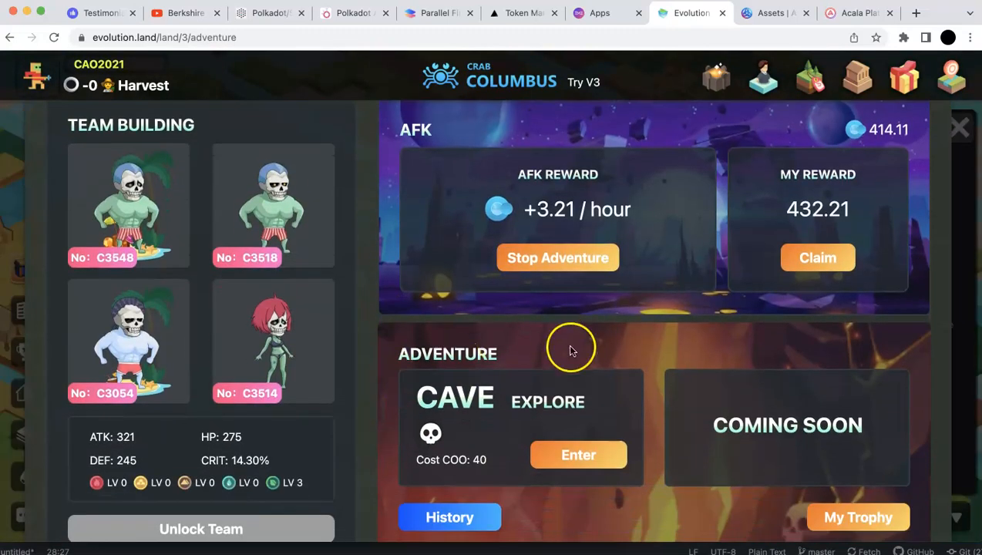
Leave the Columbus adventure panel and return to the Darwinia Portal's Crab project directory.
scroll(up, 3)
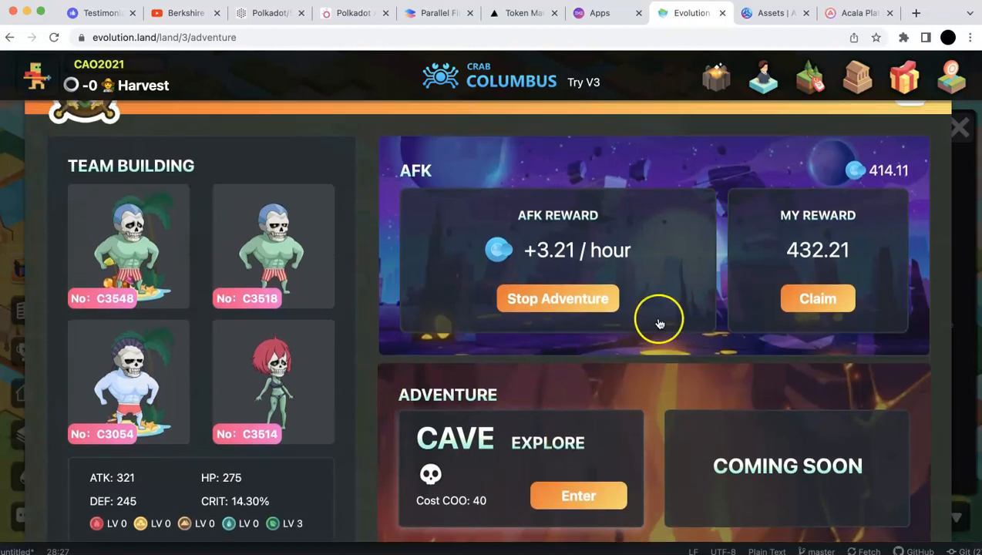
mouse_move(640, 245)
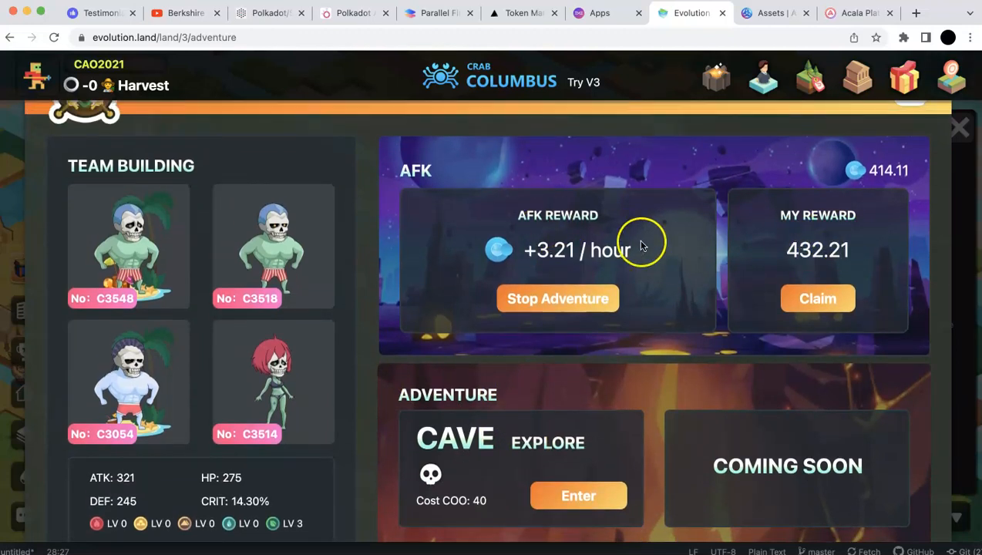
mouse_move(602, 115)
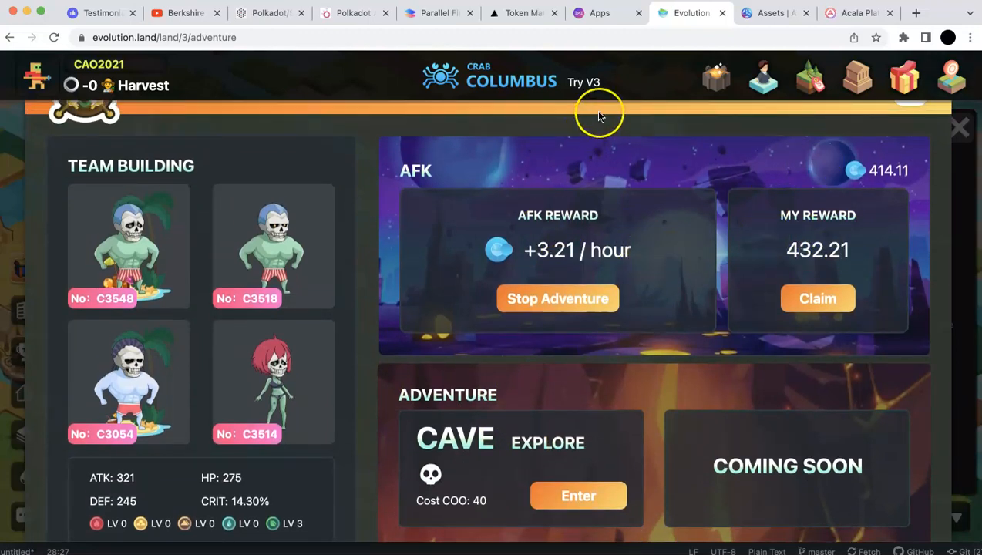
click(600, 12)
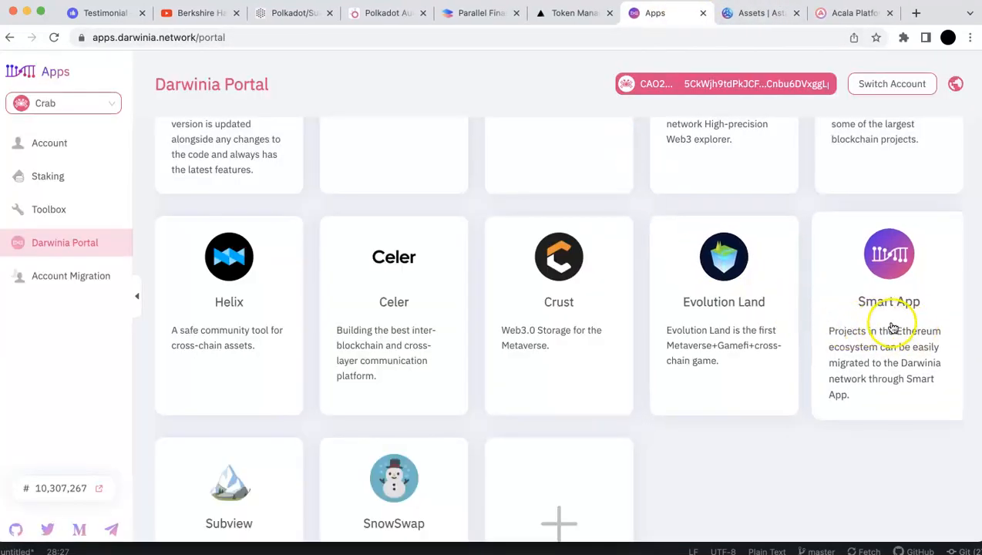
click(888, 309)
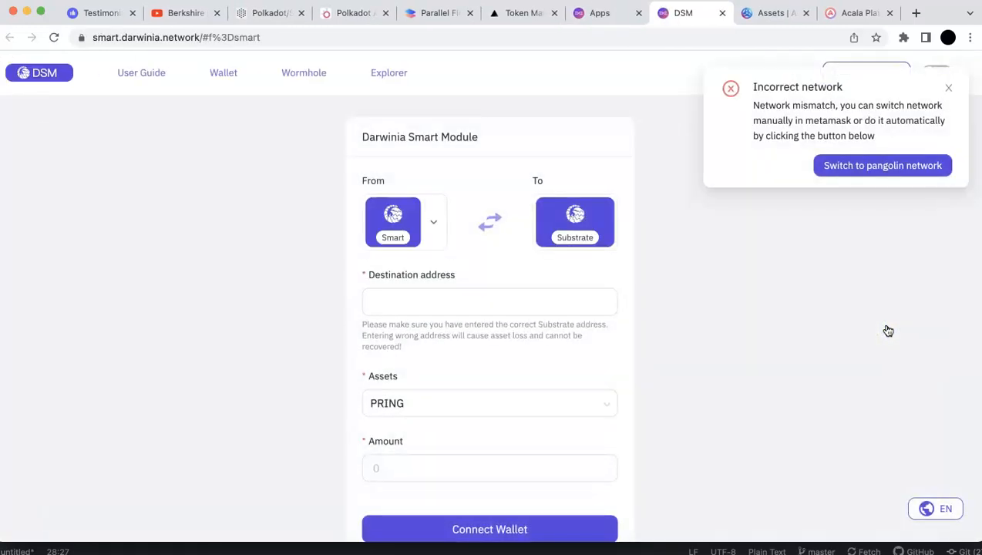
mouse_move(736, 361)
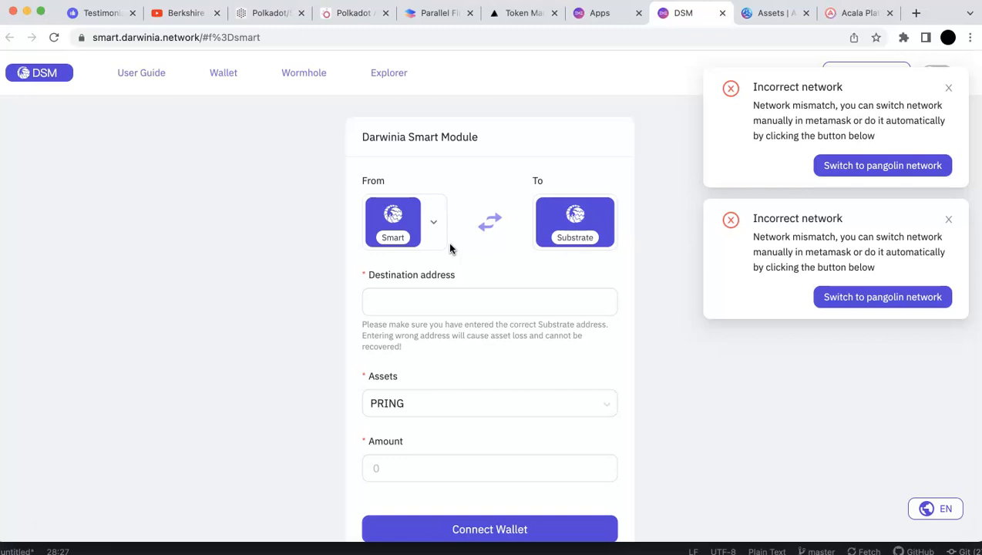
mouse_move(492, 257)
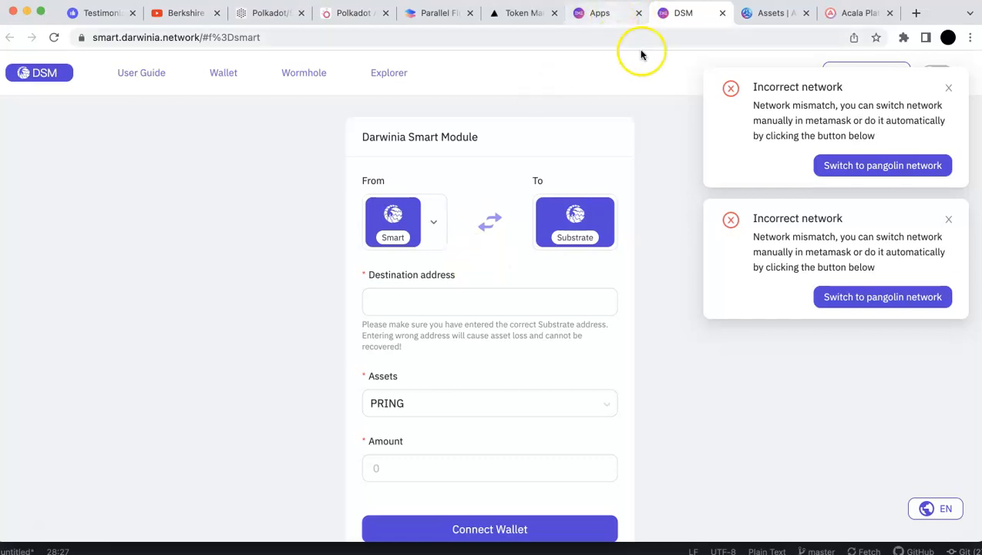
mouse_move(626, 117)
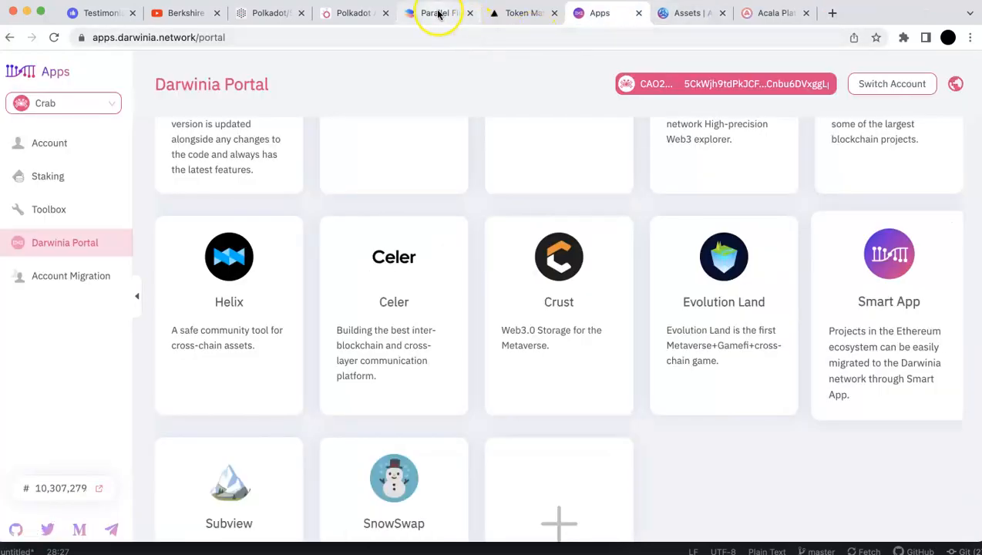
Review the Overview's relaychain balance of 34.6234 DOT ($507.23), not yet transferable to Parallel.
click(437, 12)
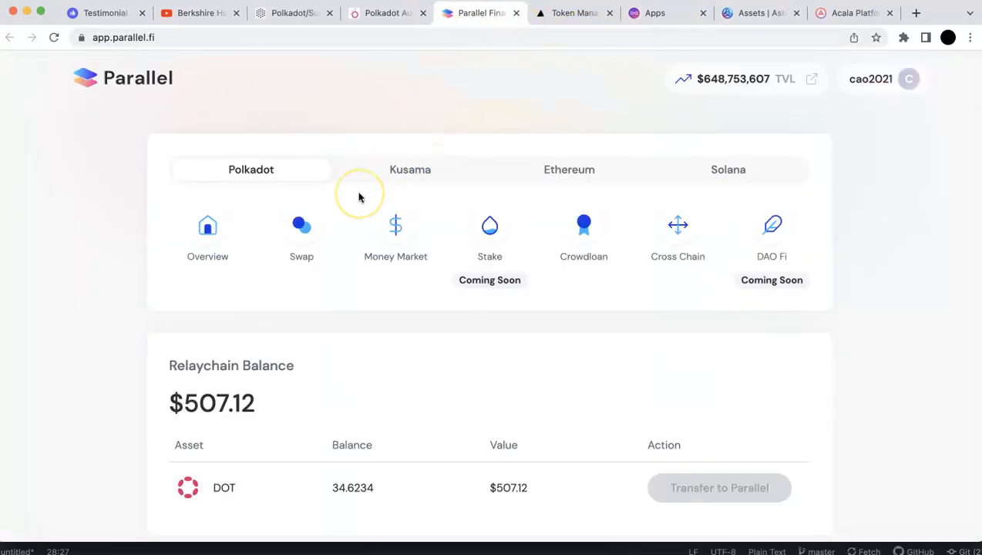
mouse_move(358, 197)
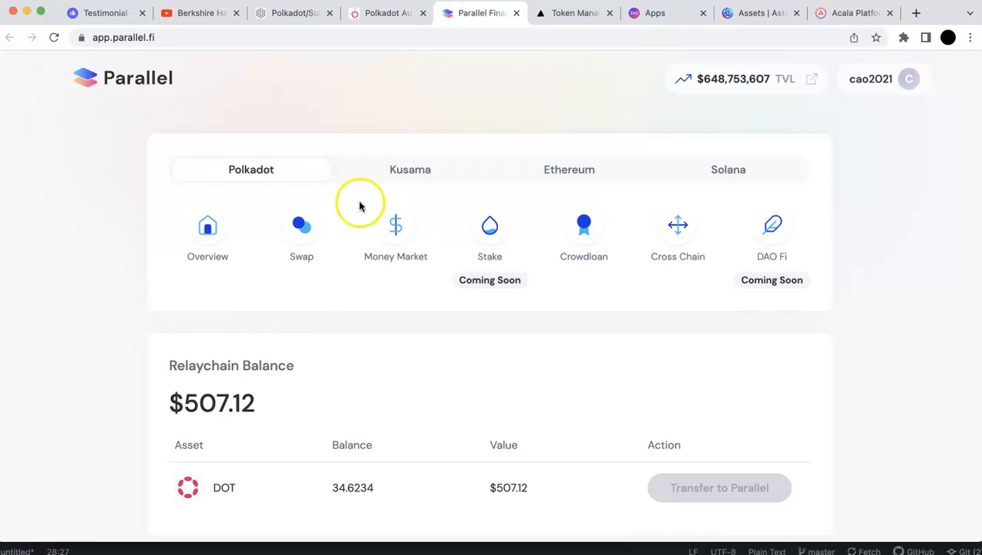
scroll(down, 3)
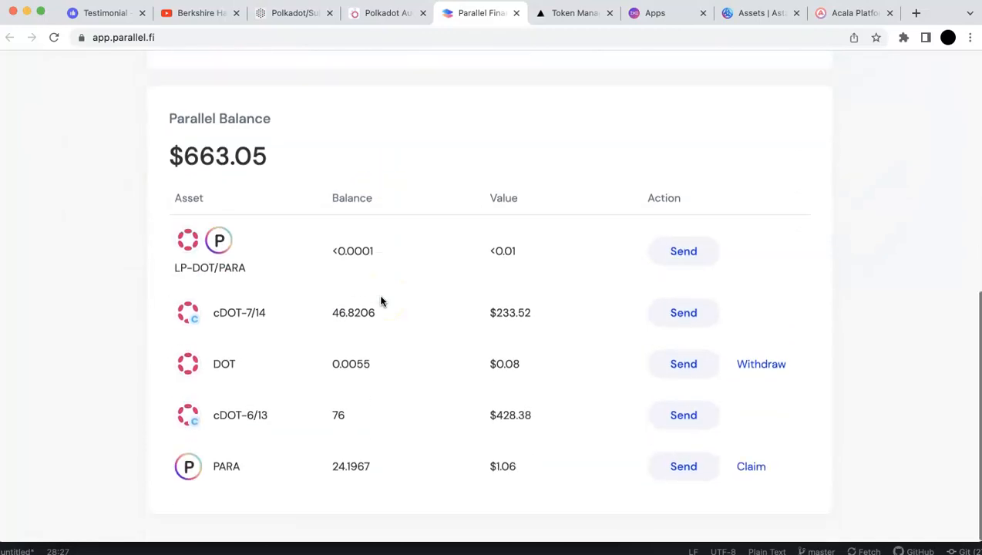
mouse_move(391, 314)
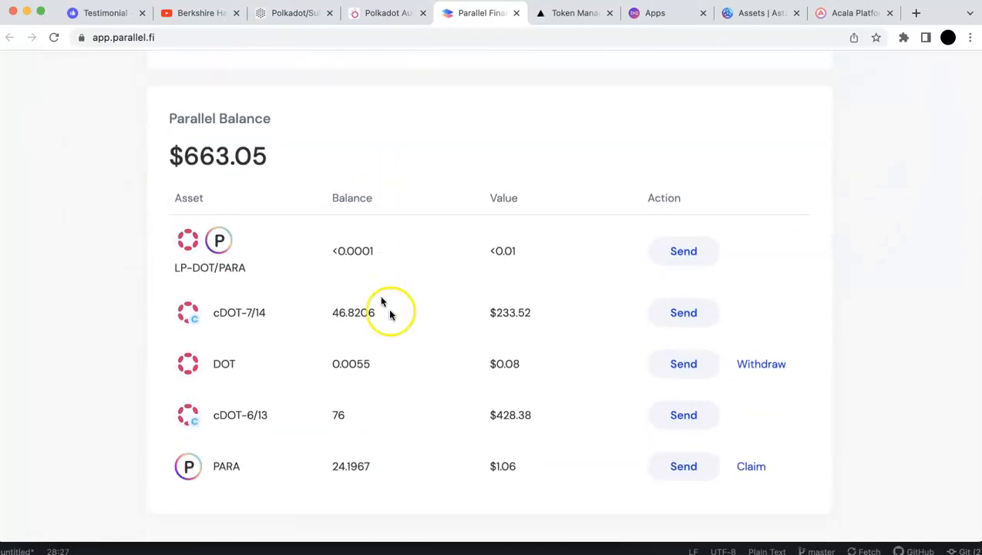
mouse_move(241, 364)
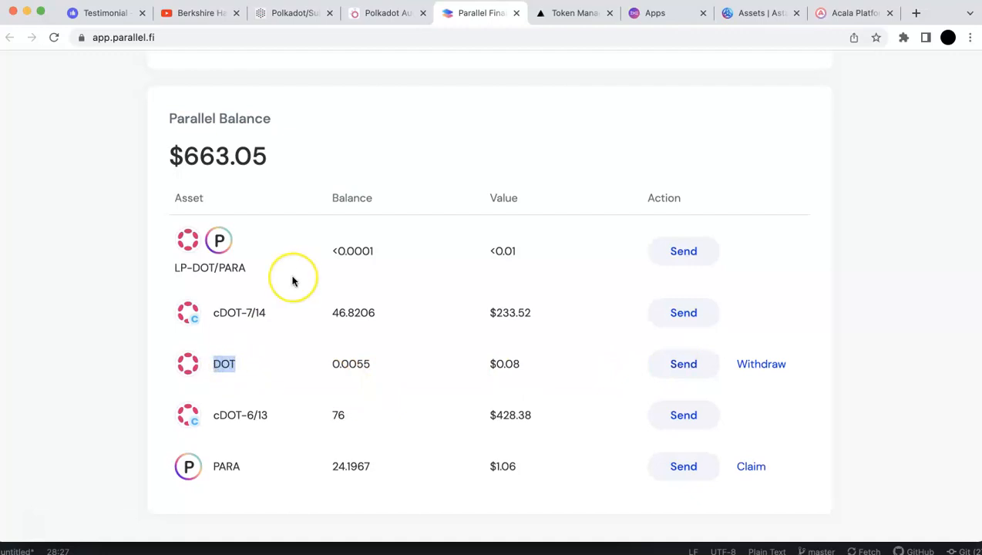
scroll(up, 3)
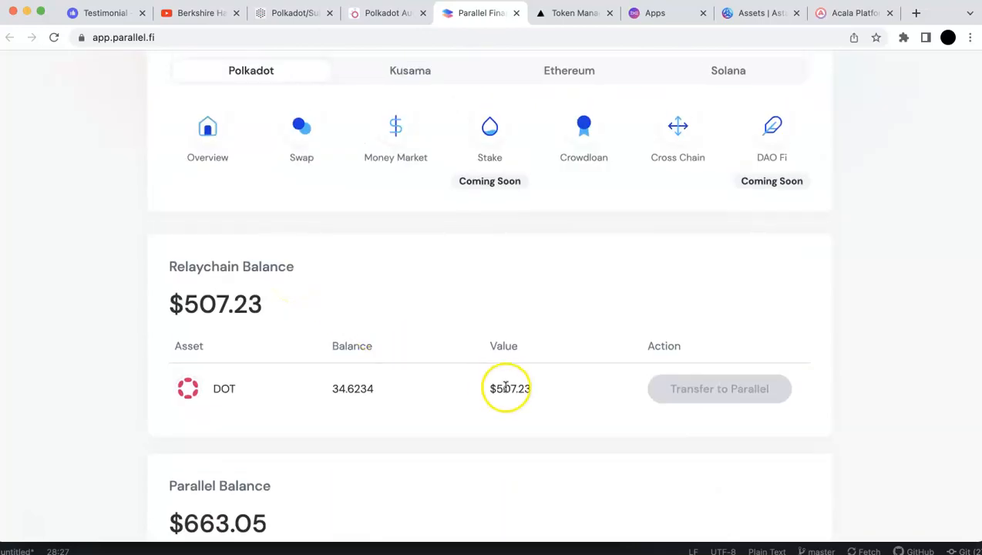
mouse_move(718, 388)
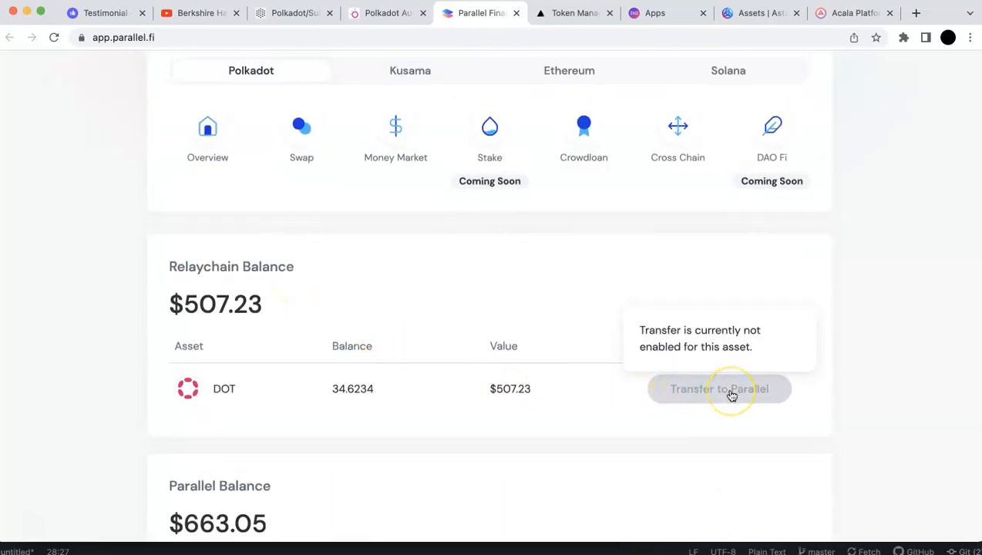
mouse_move(731, 395)
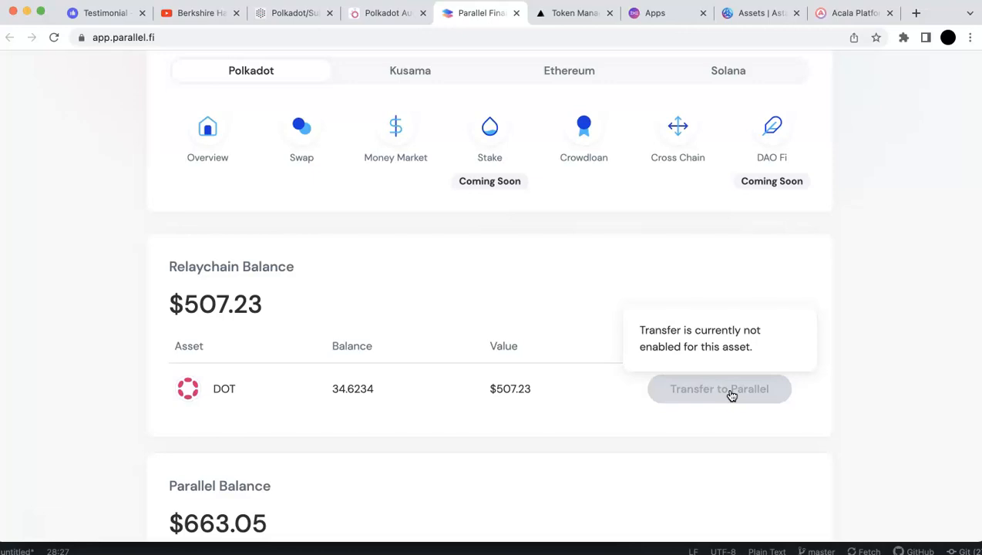
mouse_move(280, 389)
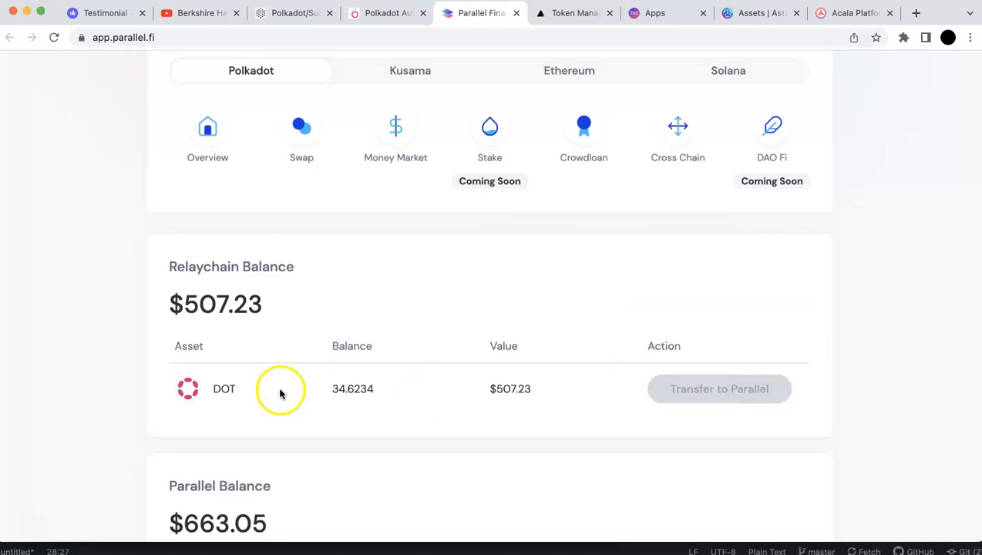
double_click(352, 388)
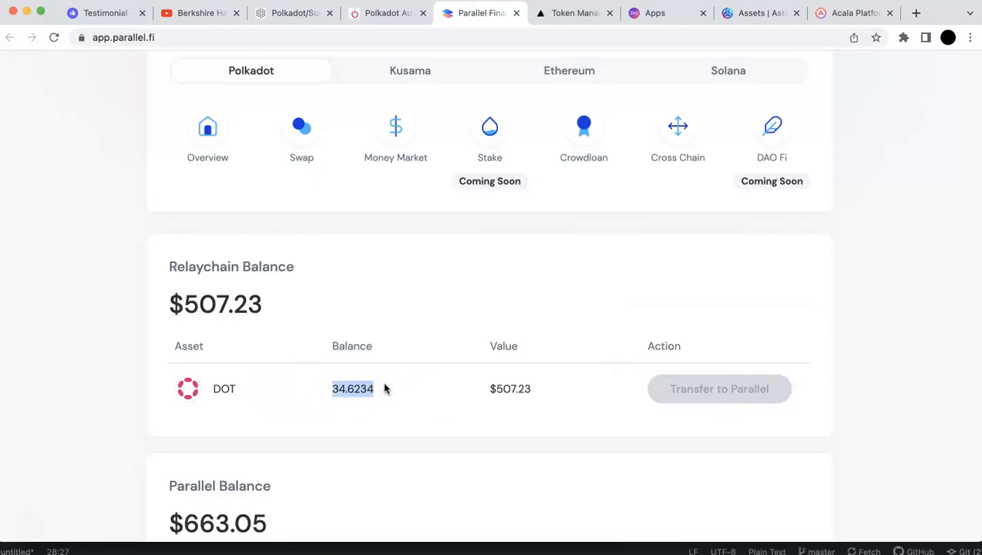
mouse_move(478, 389)
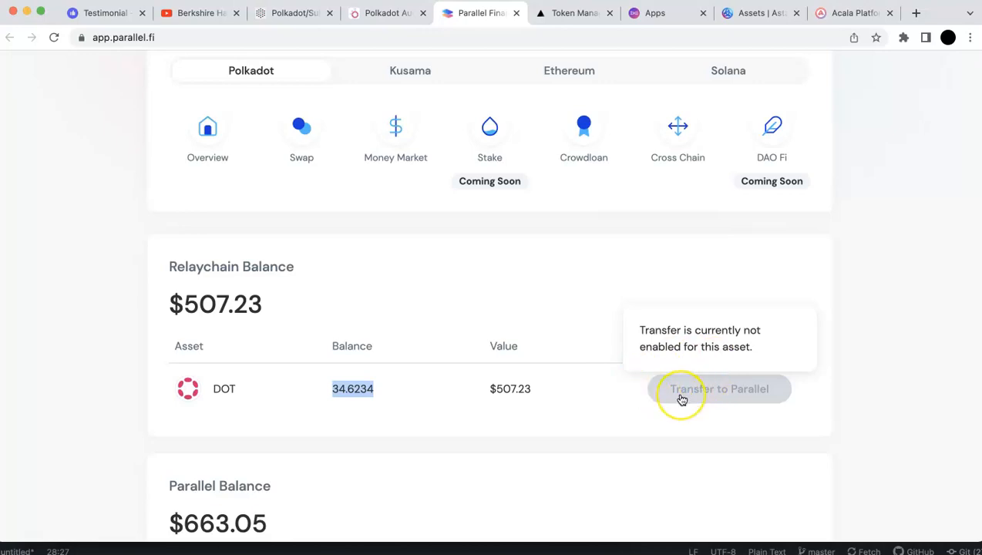
mouse_move(682, 399)
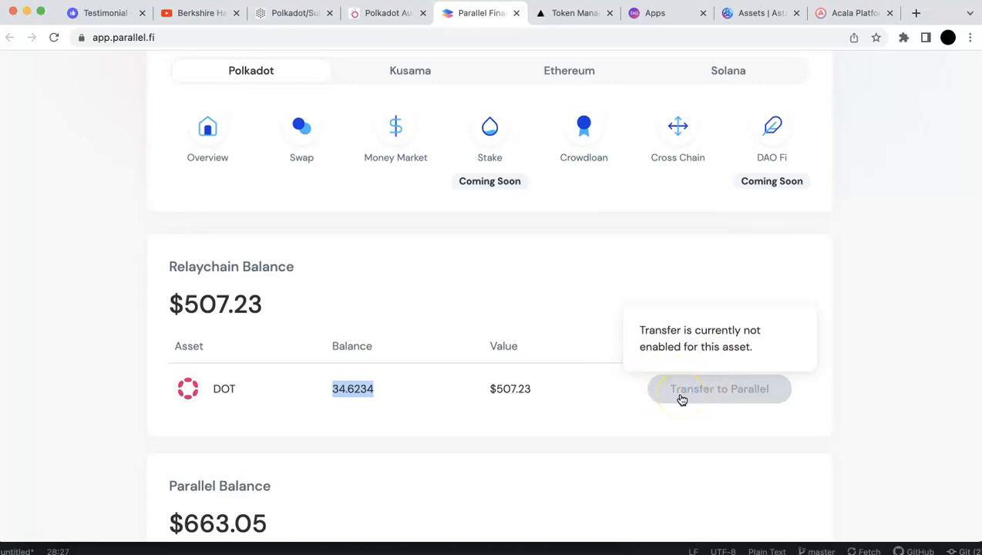
scroll(up, 3)
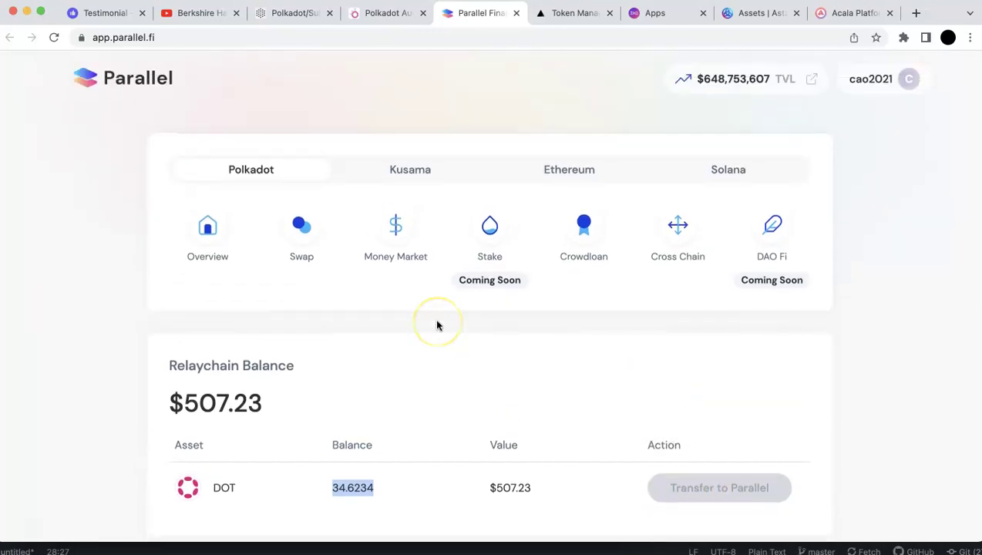
mouse_move(335, 293)
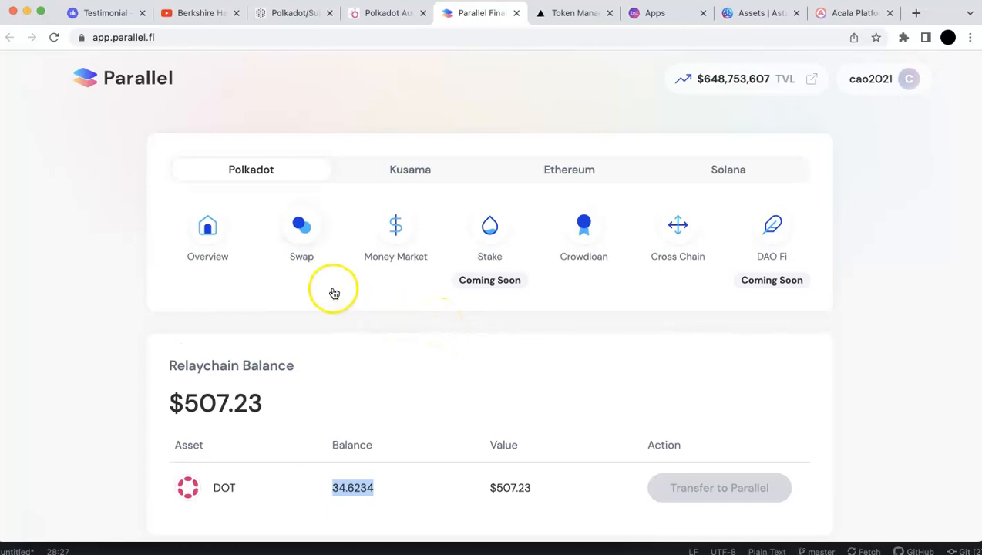
Quote a swap of 1 DOT into cDOT-7/14, about 2.925 cDOT, blocked by insufficient balance.
click(302, 232)
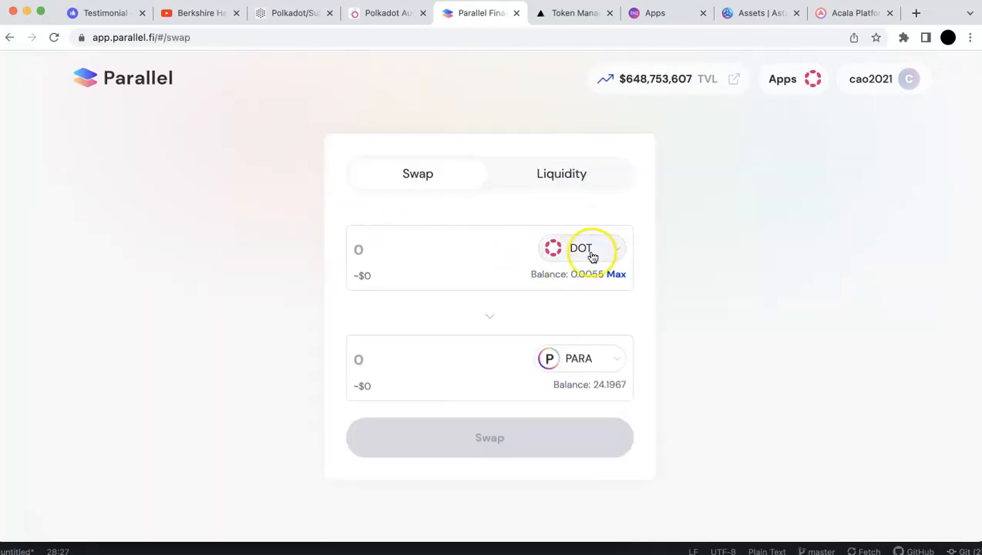
click(579, 358)
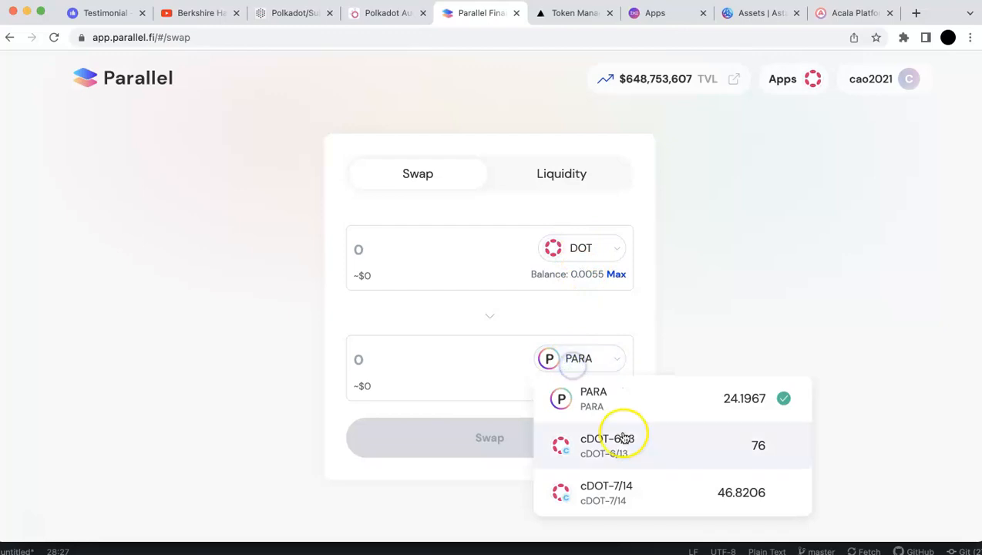
click(605, 493)
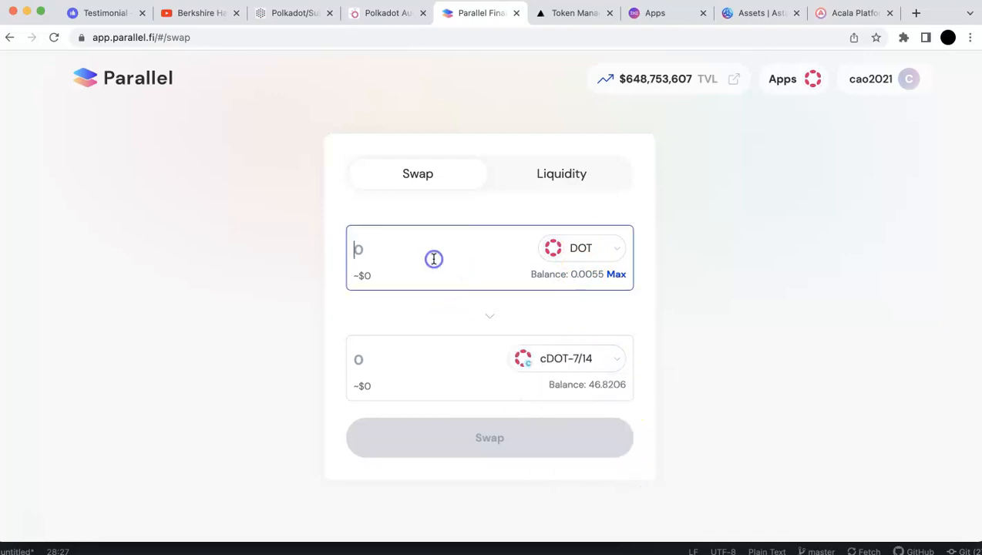
text(1)
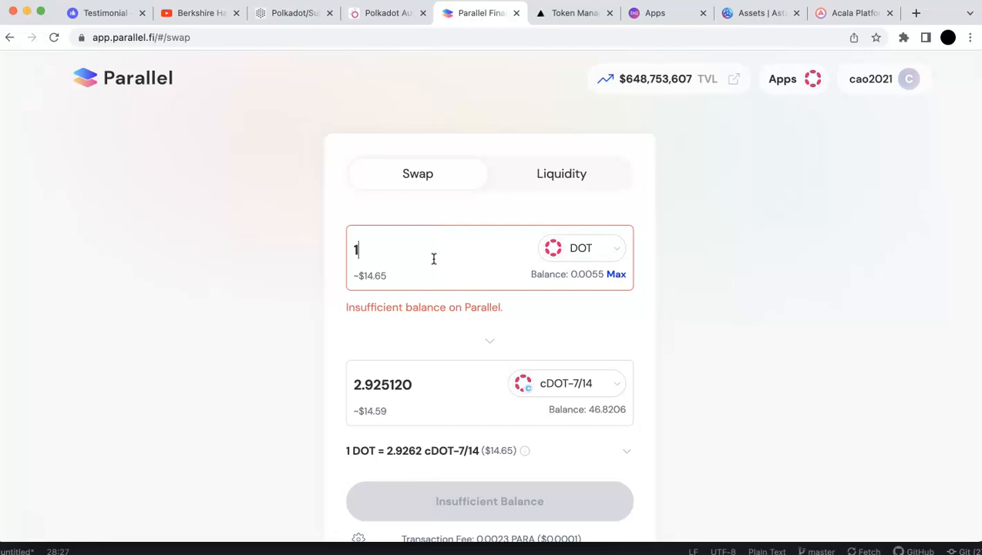
mouse_move(481, 268)
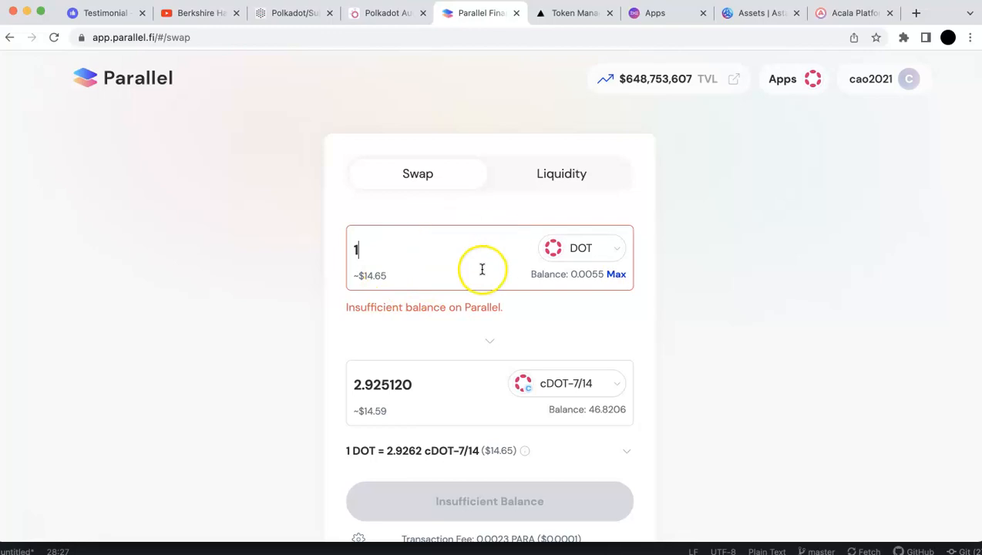
mouse_move(472, 415)
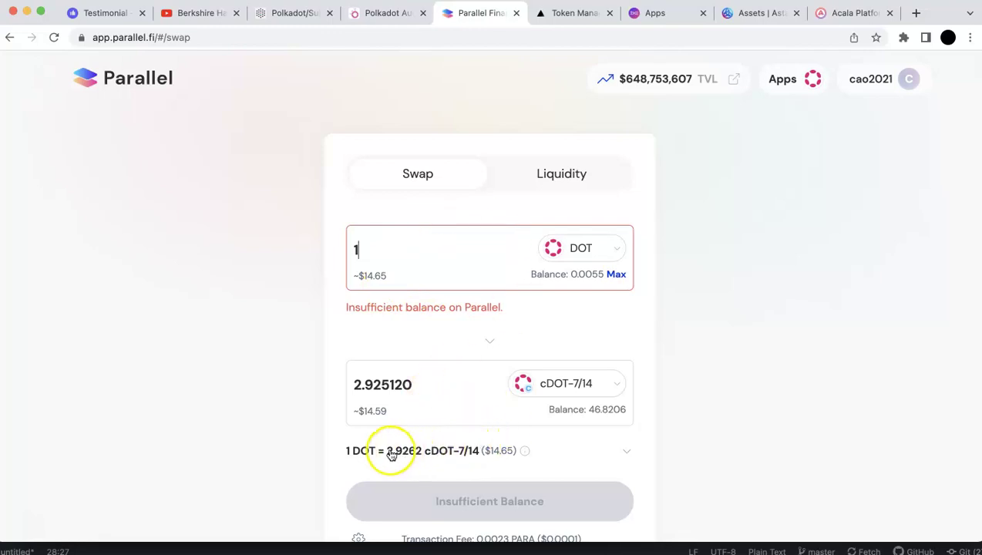
mouse_move(435, 456)
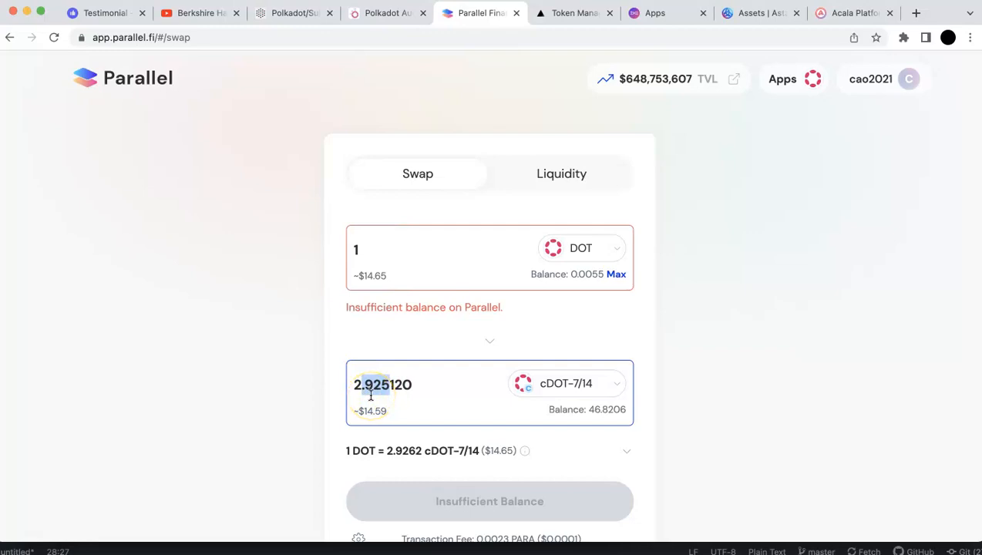
click(386, 12)
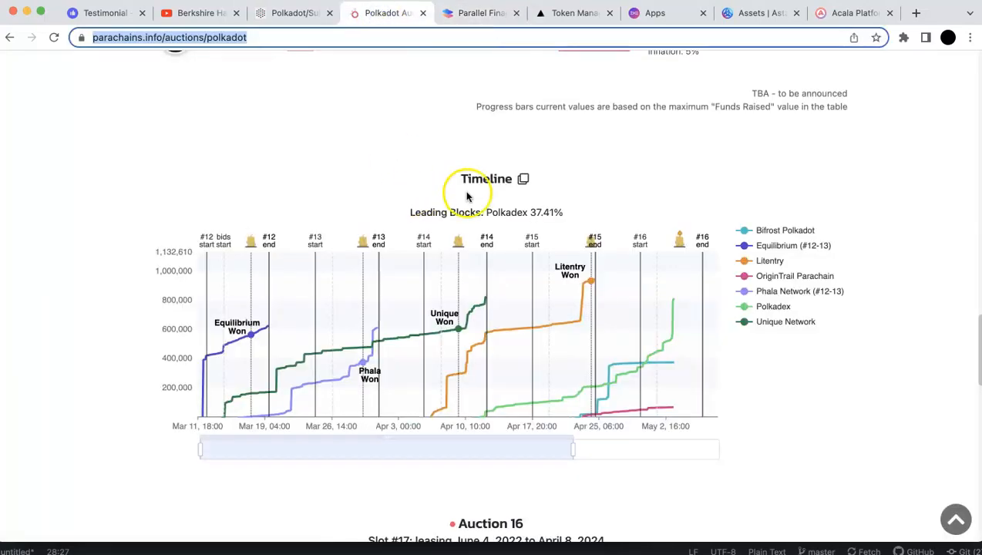
click(481, 12)
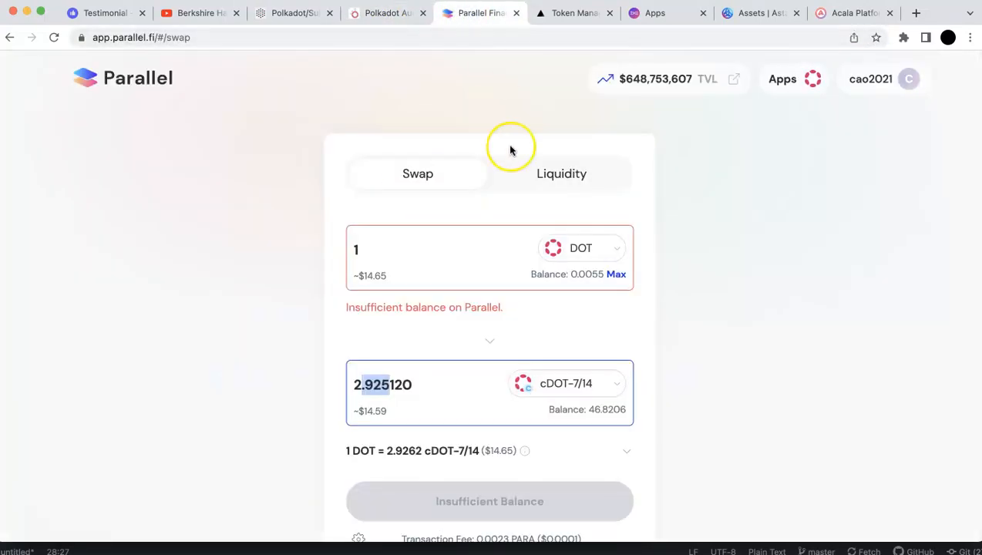
mouse_move(510, 150)
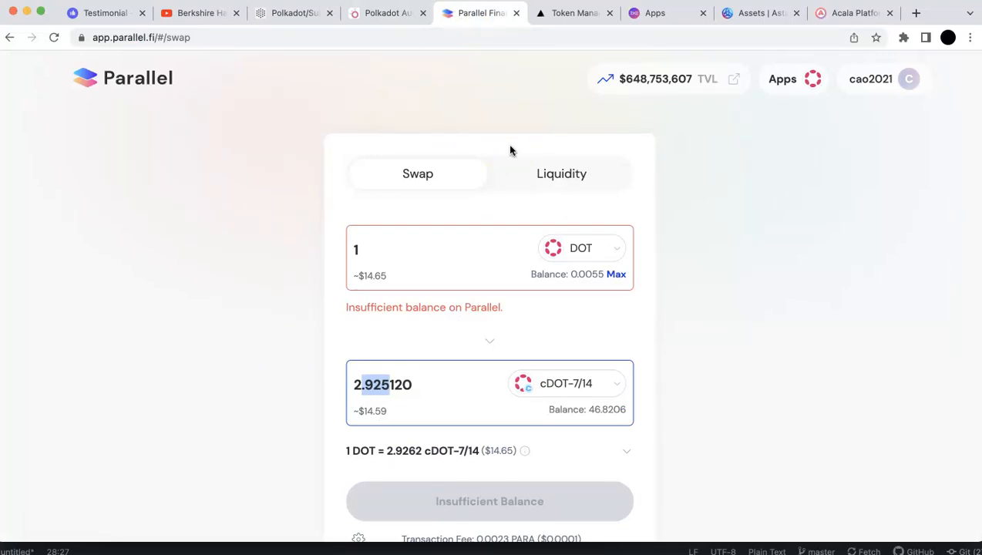
Bring up Acala's Bridging DOT notice and highlight the one-way bridge sentence.
click(851, 12)
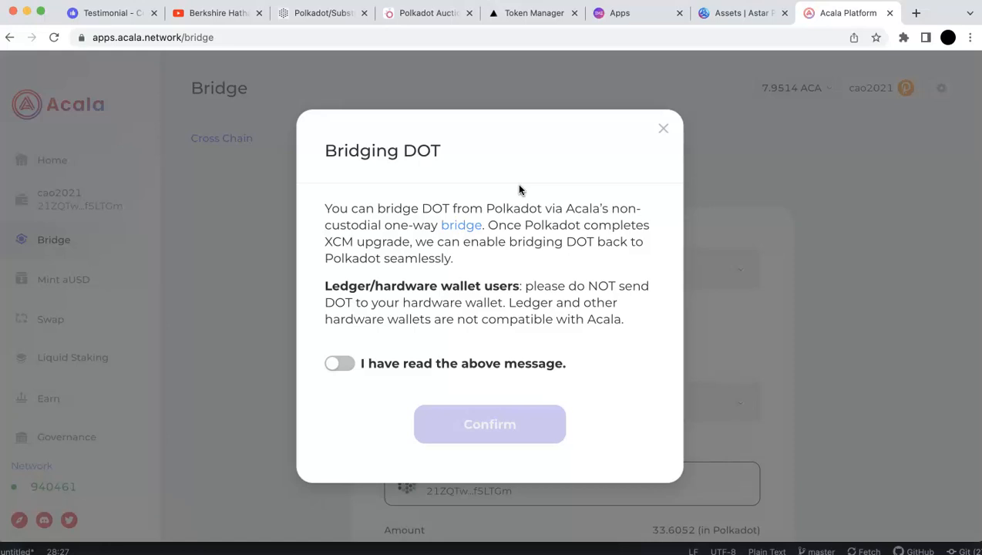
mouse_move(444, 290)
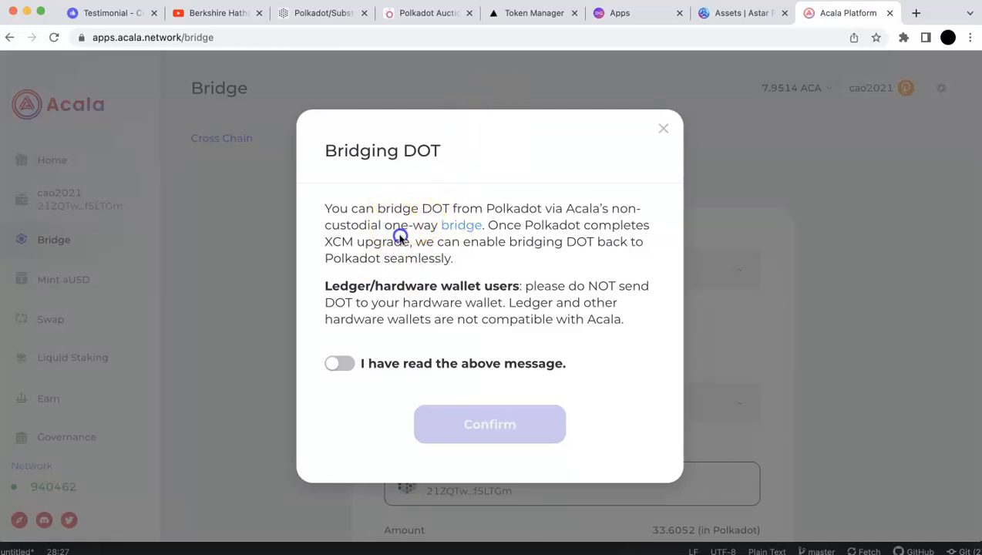
drag(393, 225, 404, 240)
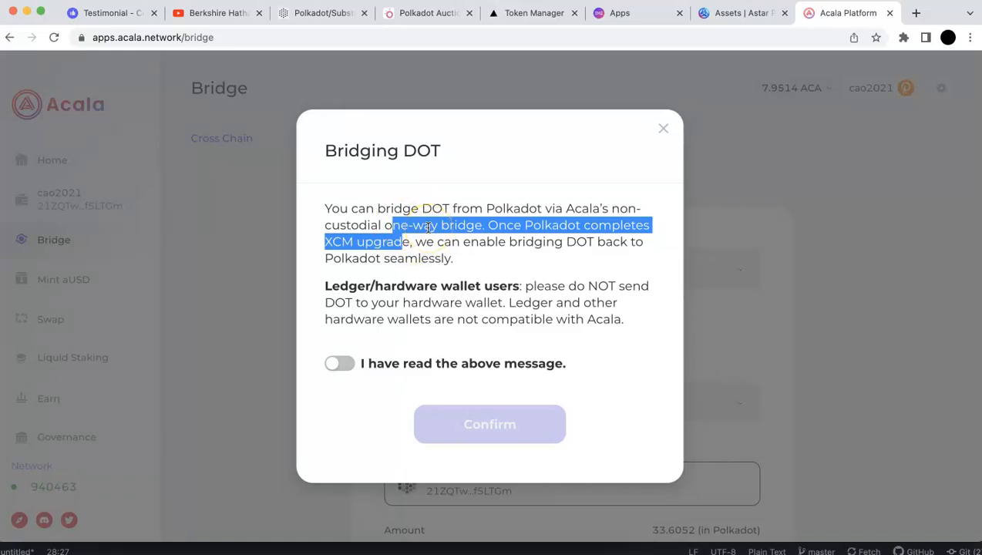
mouse_move(872, 46)
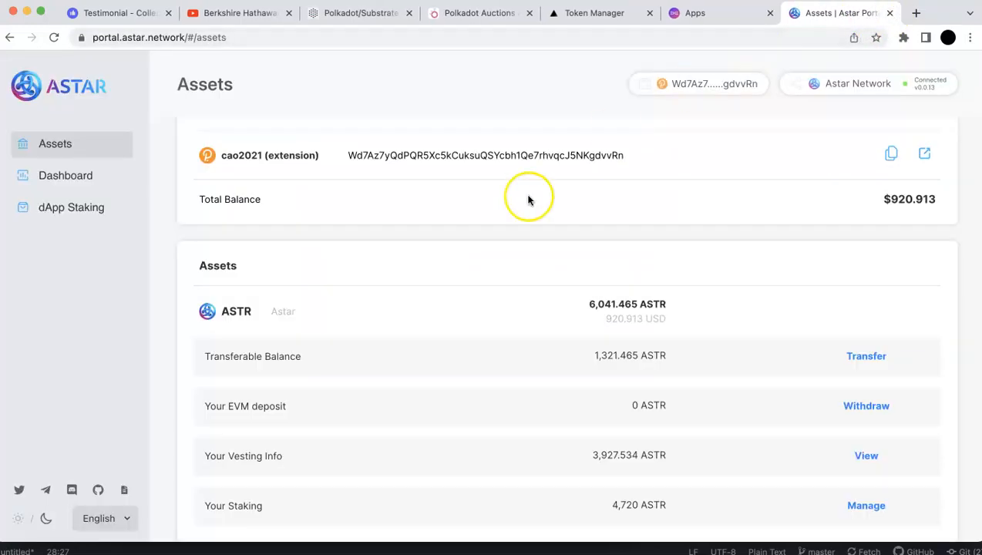
mouse_move(559, 226)
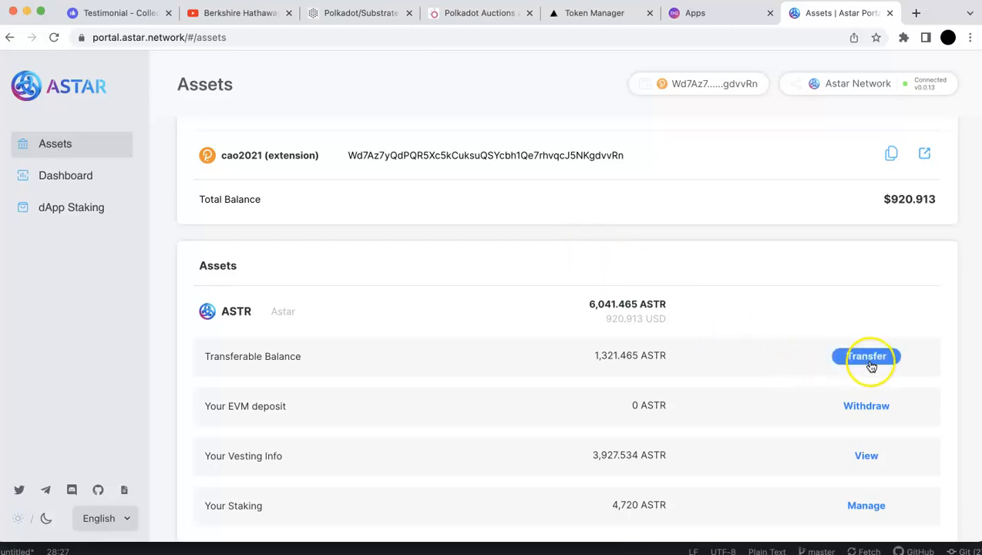
mouse_move(863, 368)
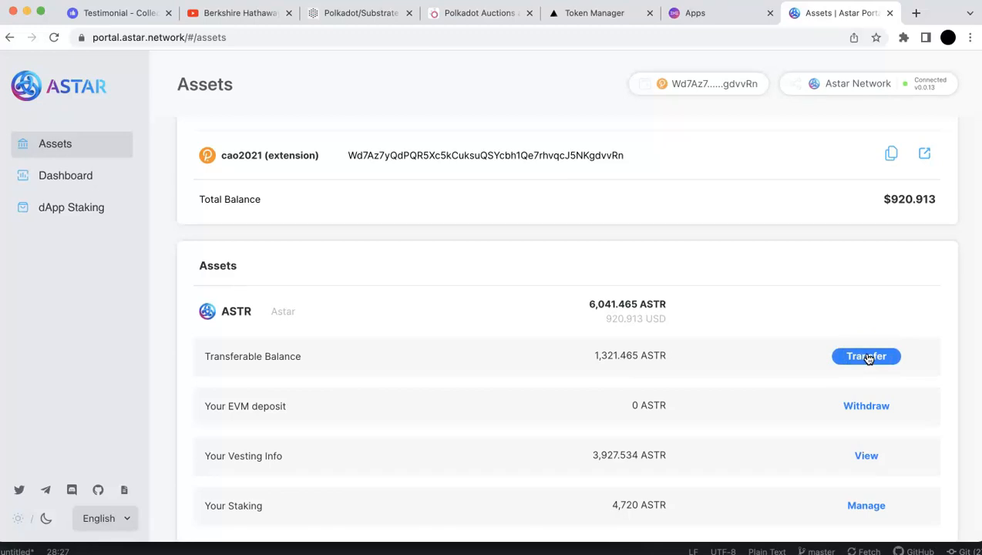
mouse_move(632, 435)
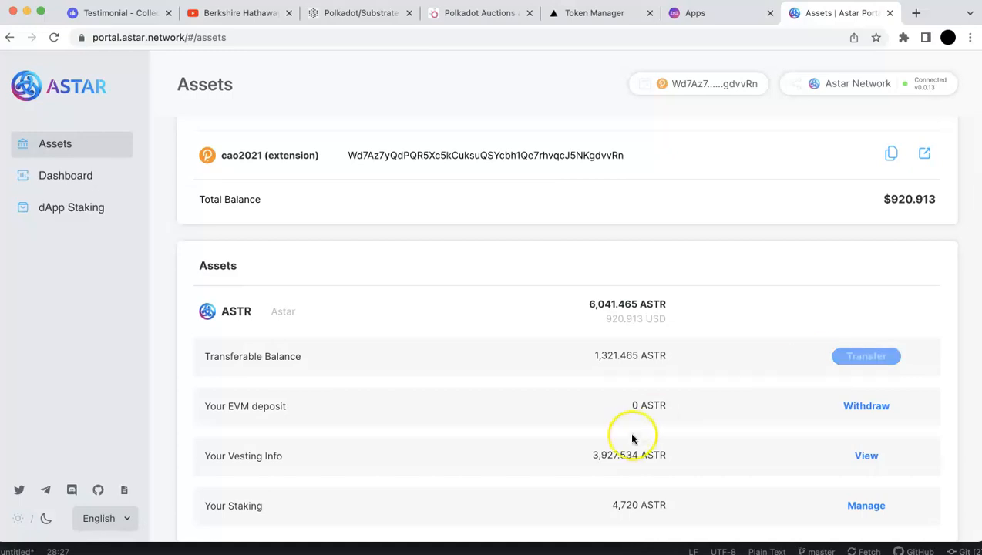
mouse_move(457, 395)
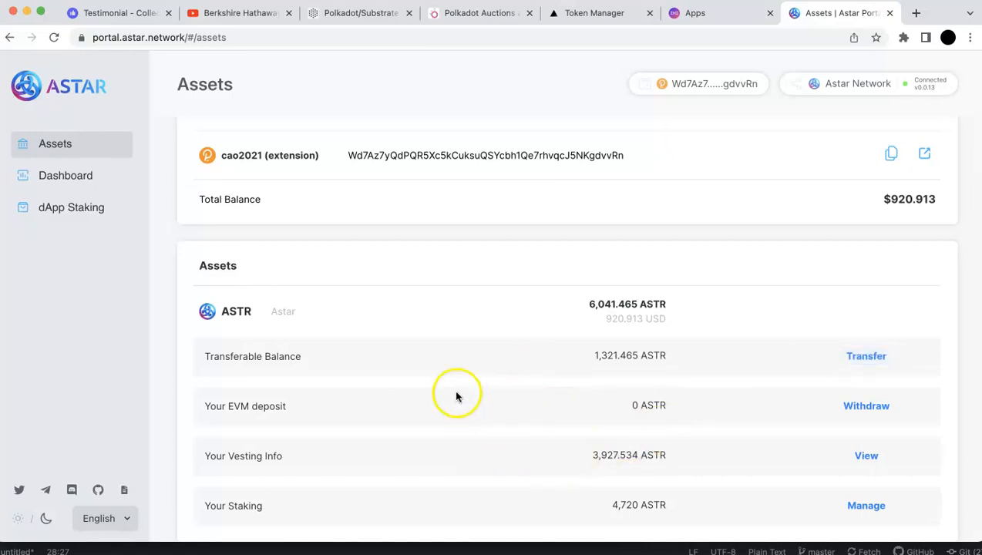
mouse_move(549, 362)
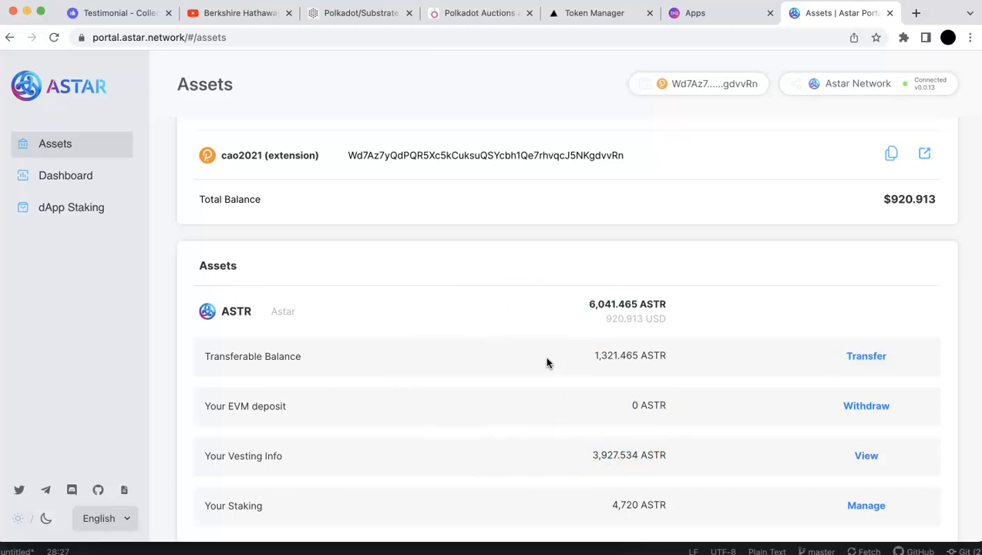
mouse_move(451, 319)
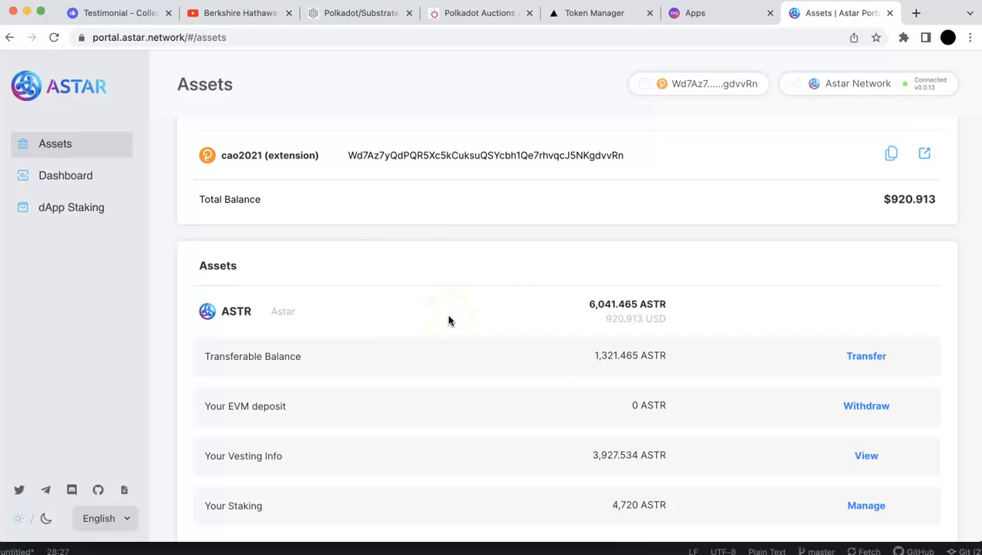
mouse_move(706, 12)
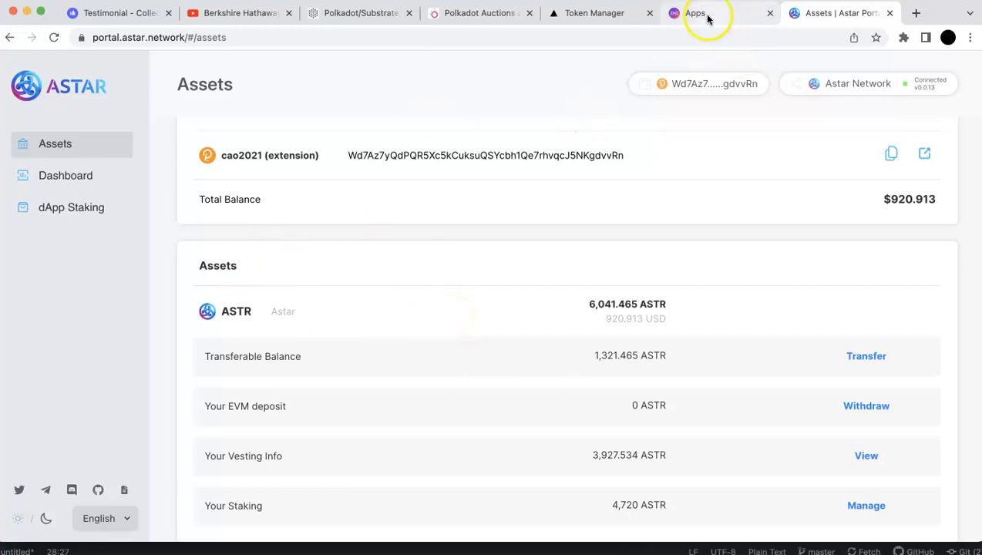
Set the Polkadex bridge from Ethereum Chain to Polkadex Chain and start the 0.01 ETH transfer.
click(595, 12)
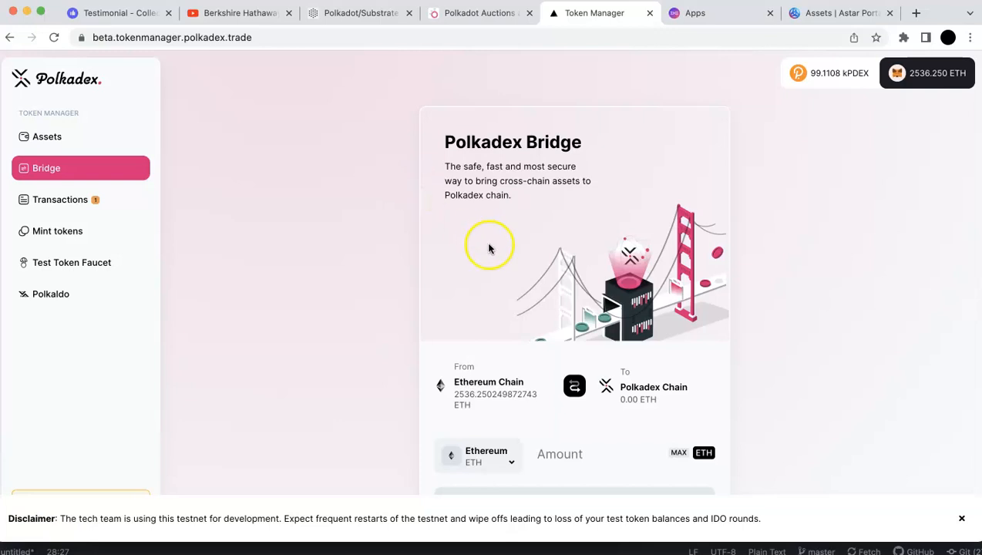
mouse_move(469, 408)
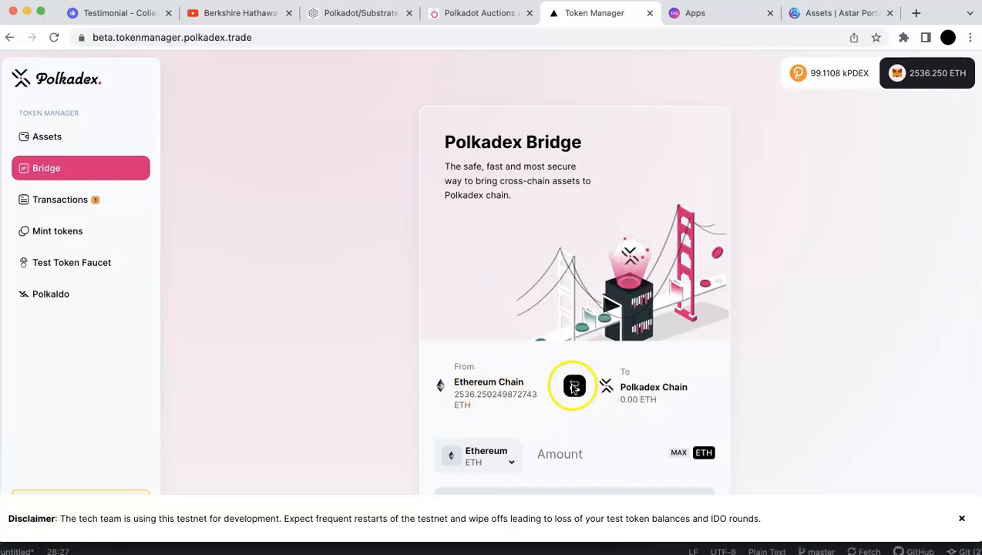
click(574, 385)
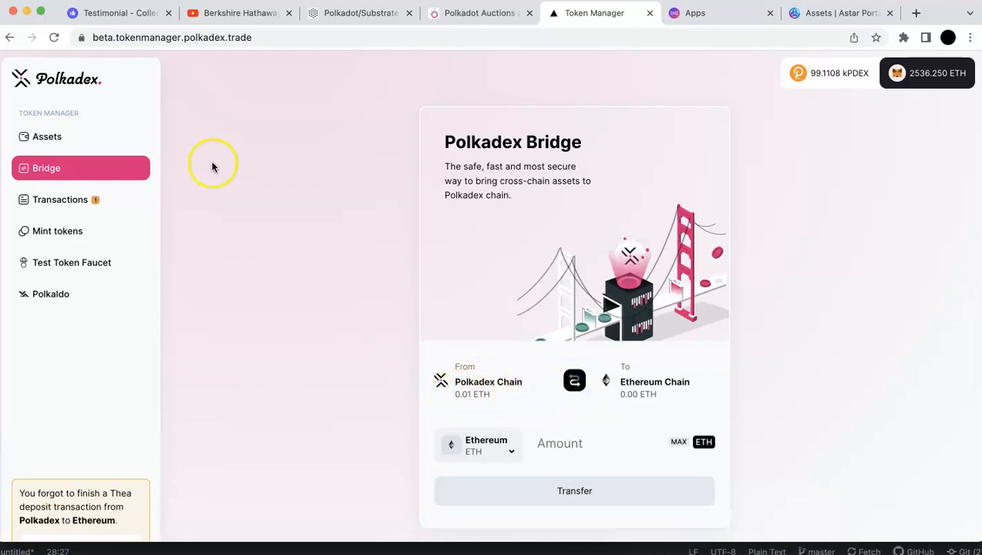
mouse_move(60, 201)
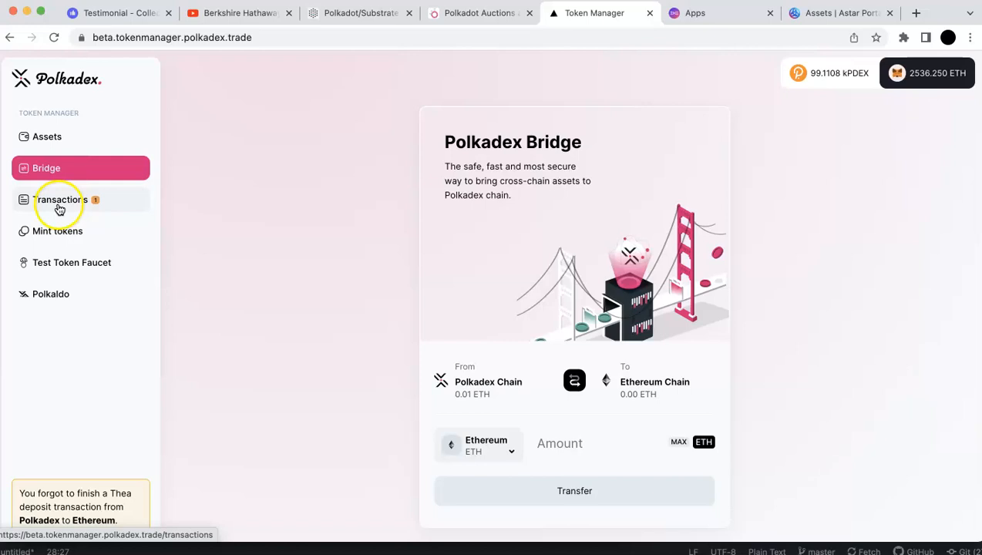
mouse_move(475, 389)
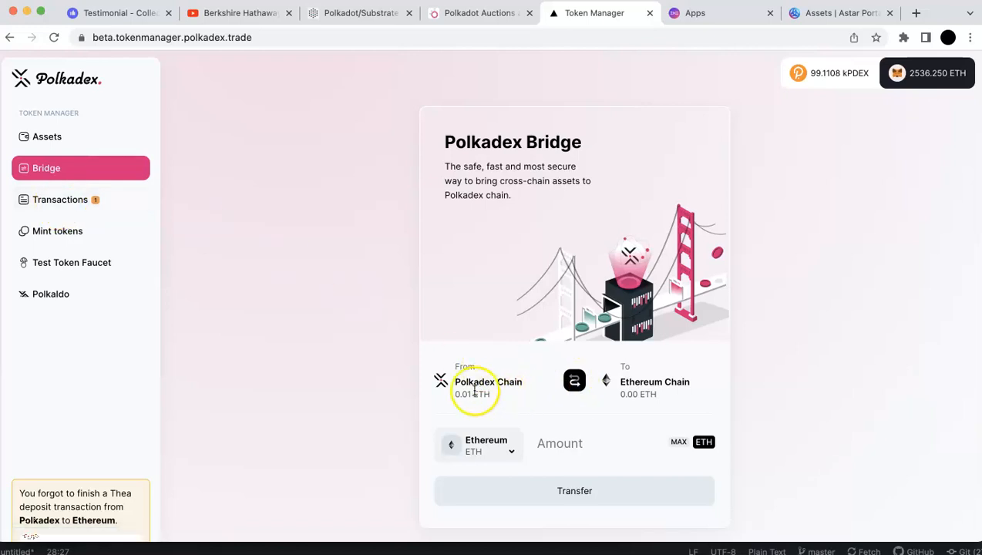
click(573, 381)
text(0.01)
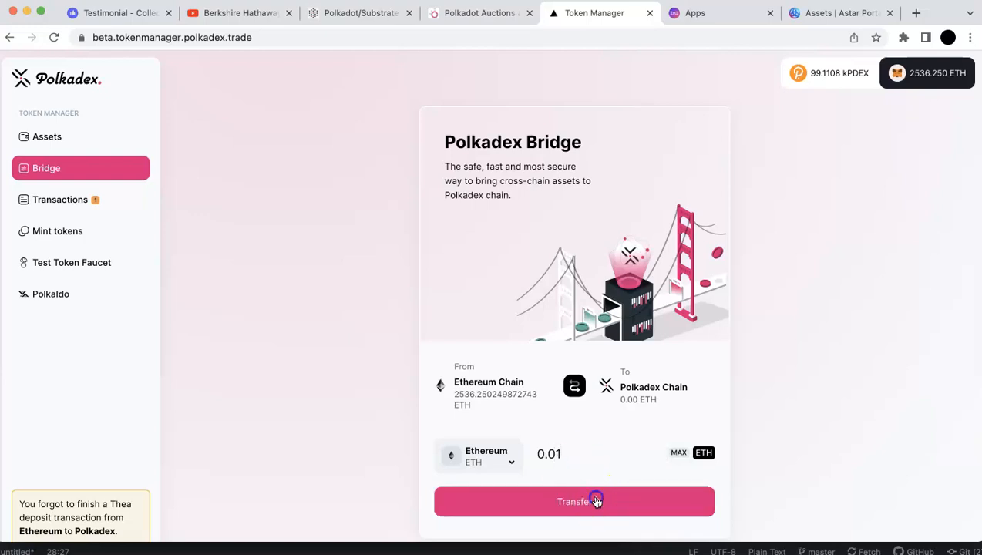
click(573, 502)
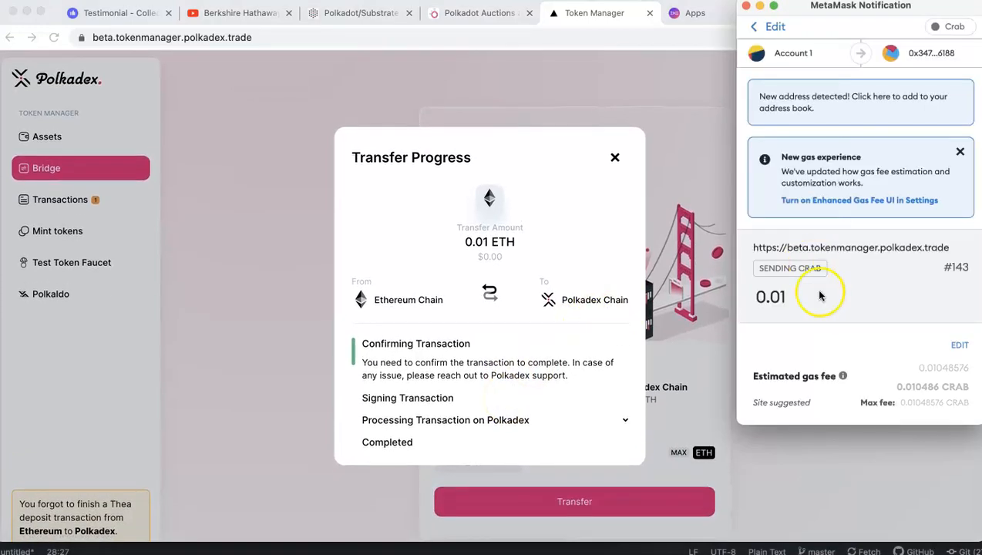
Confirm the 0.01 ETH deposit in MetaMask, check the Polkadex processing stage and close Transfer Progress.
scroll(down, 3)
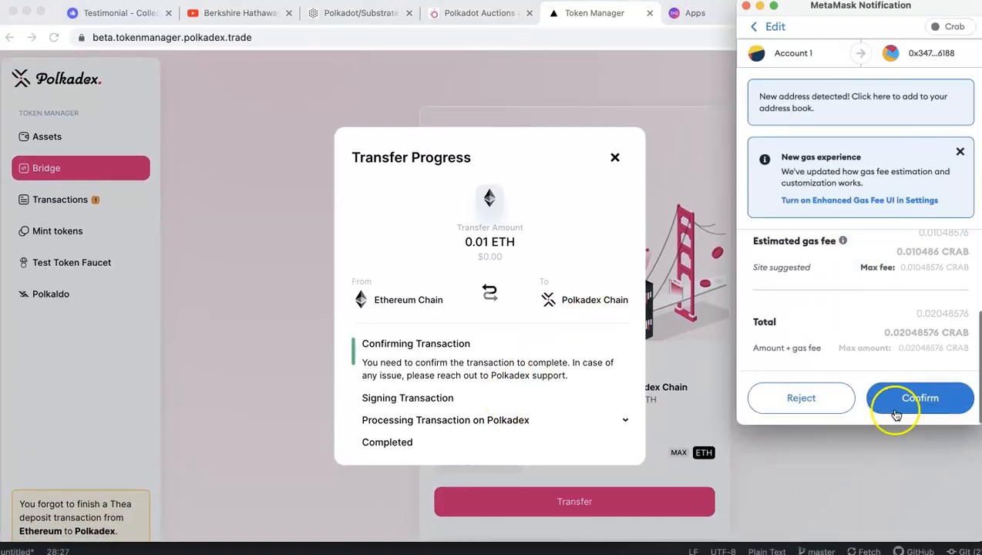
click(919, 398)
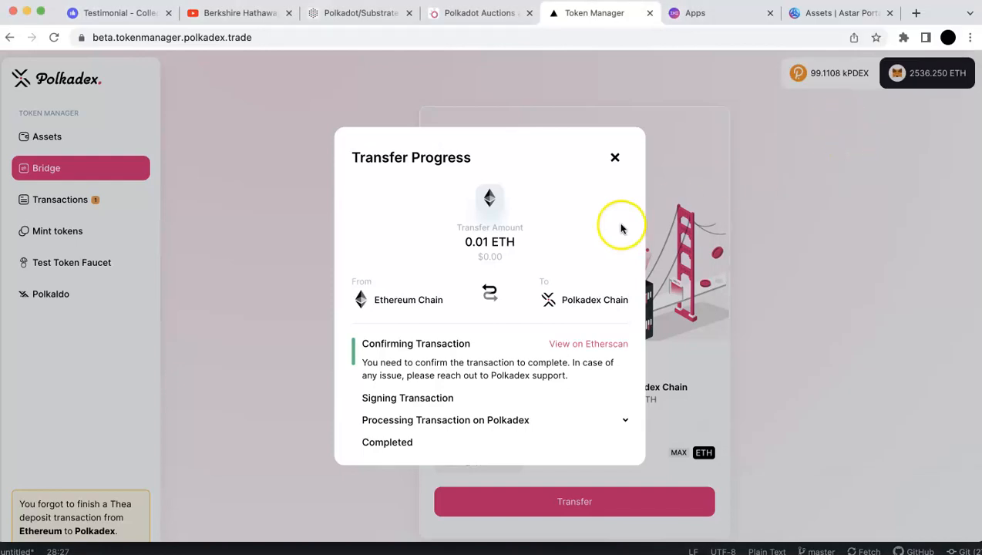
mouse_move(453, 437)
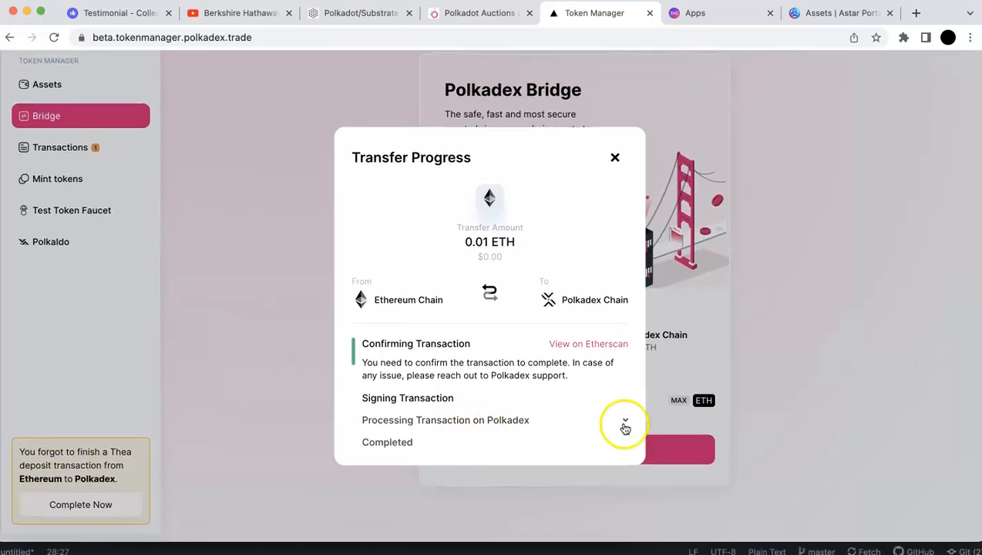
click(626, 425)
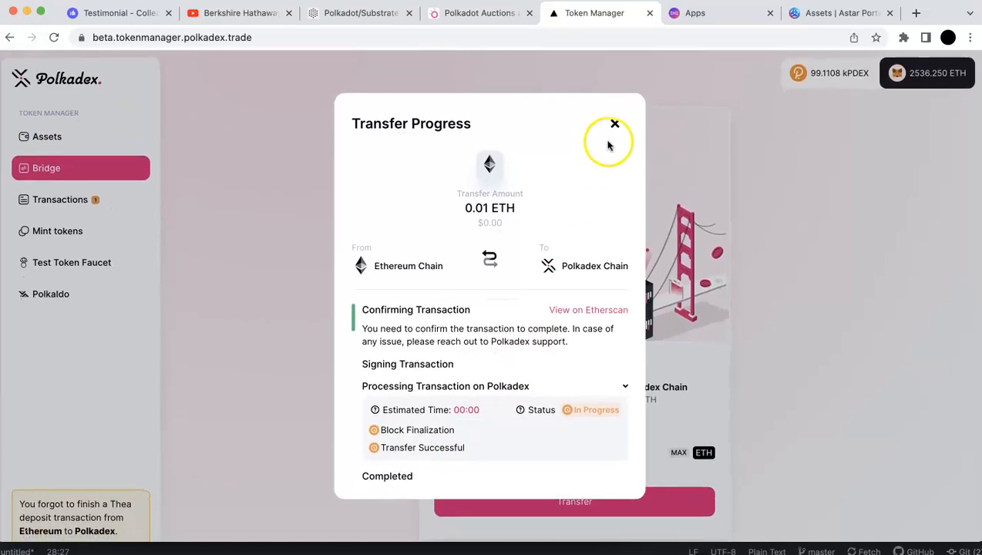
click(616, 123)
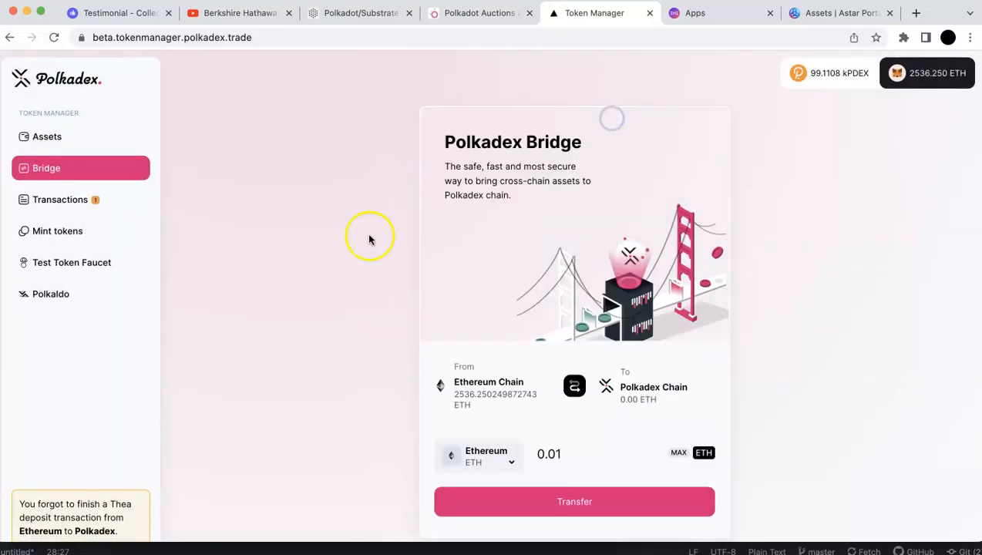
click(60, 201)
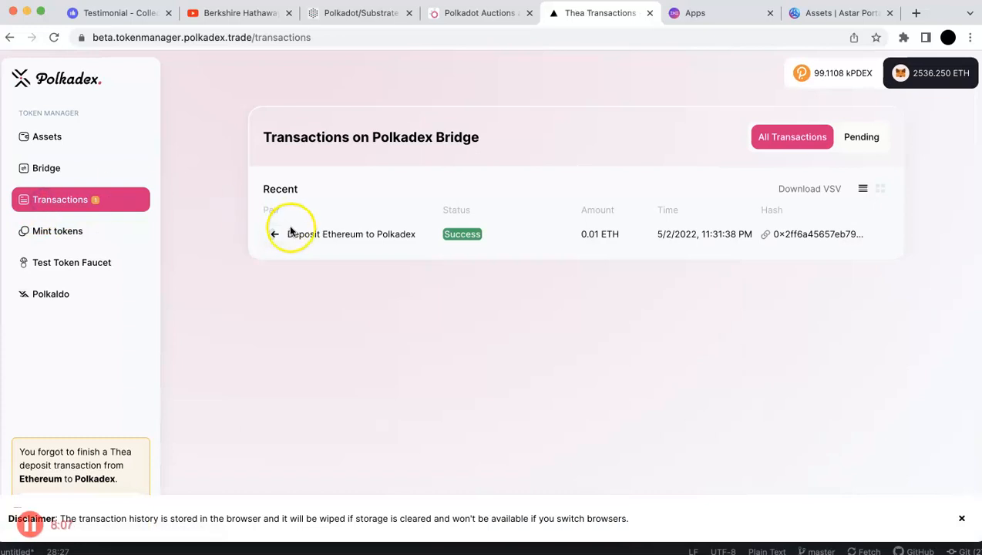
mouse_move(430, 238)
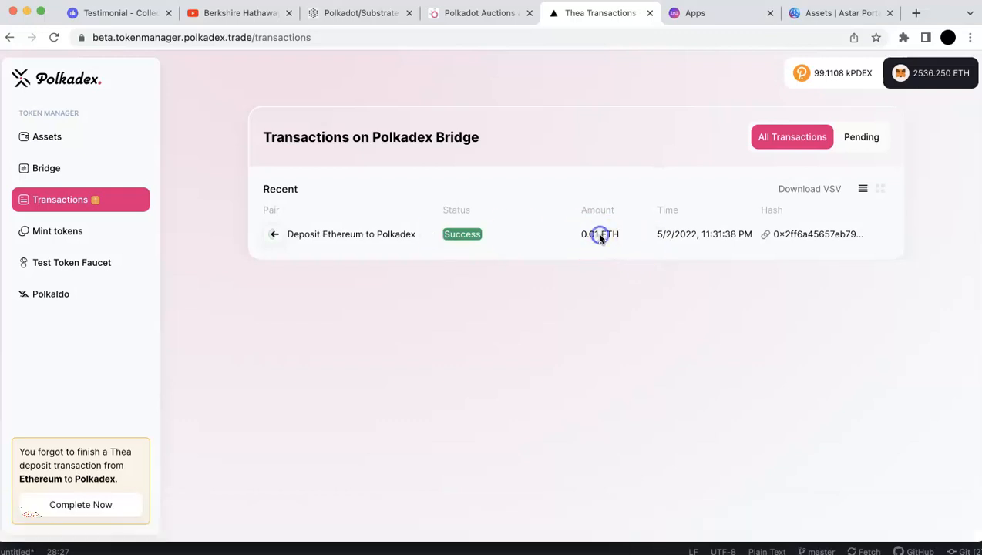
click(47, 168)
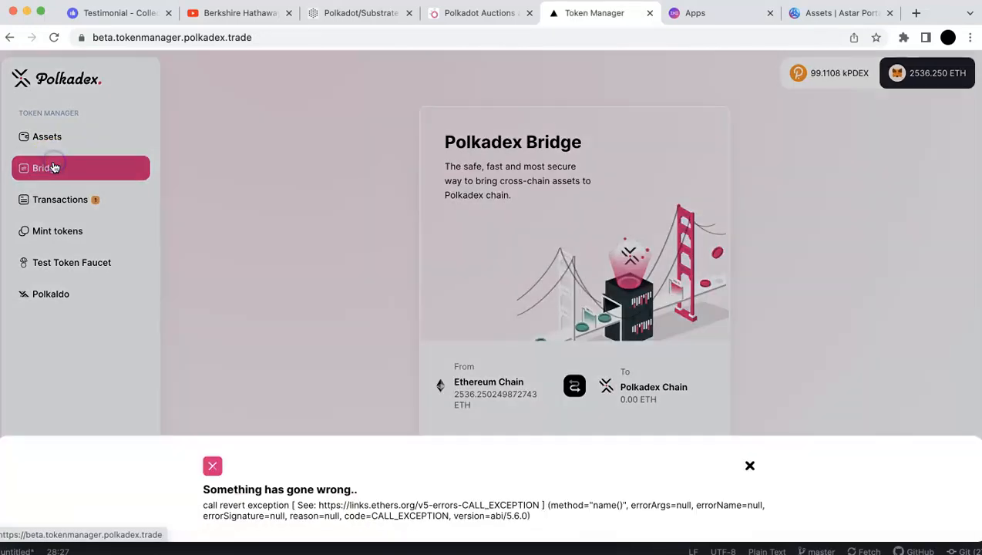
Reverse the bridge so 0.01 ETH goes from Polkadex Chain to Ethereum Chain, amount still empty.
scroll(down, 3)
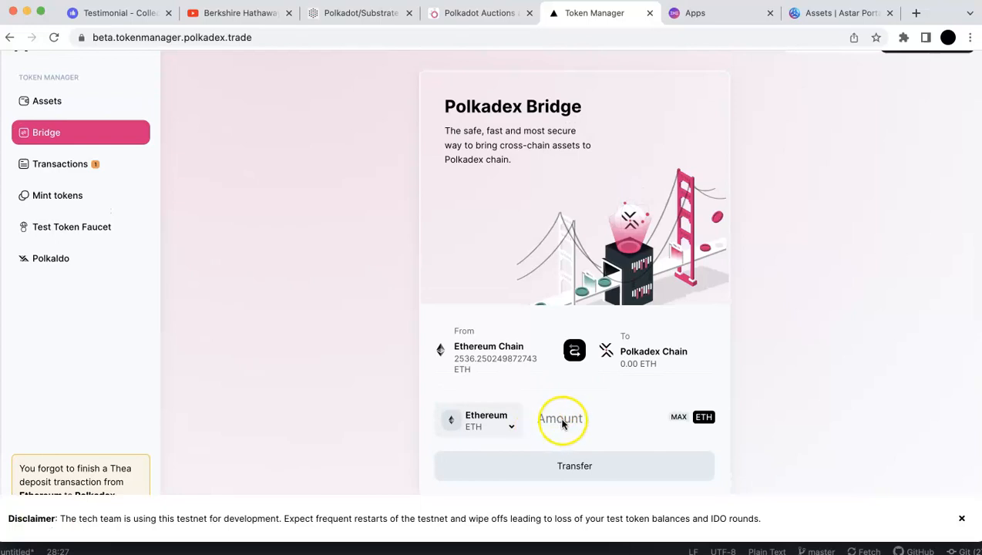
click(478, 420)
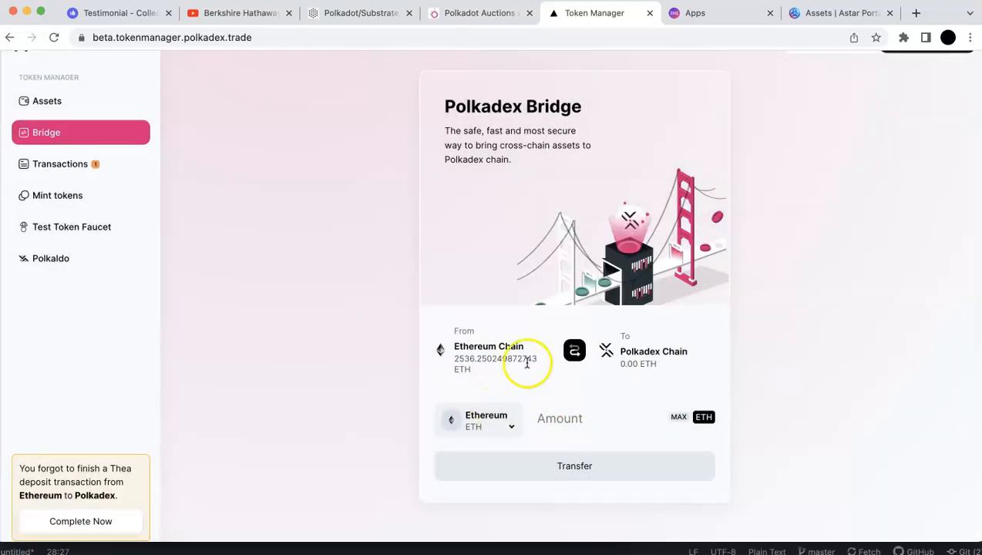
click(573, 350)
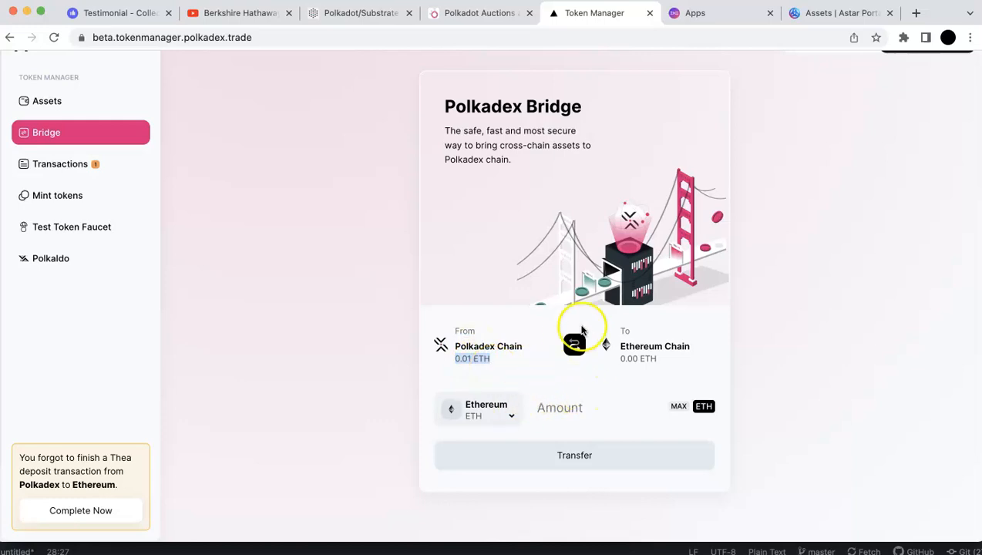
click(573, 347)
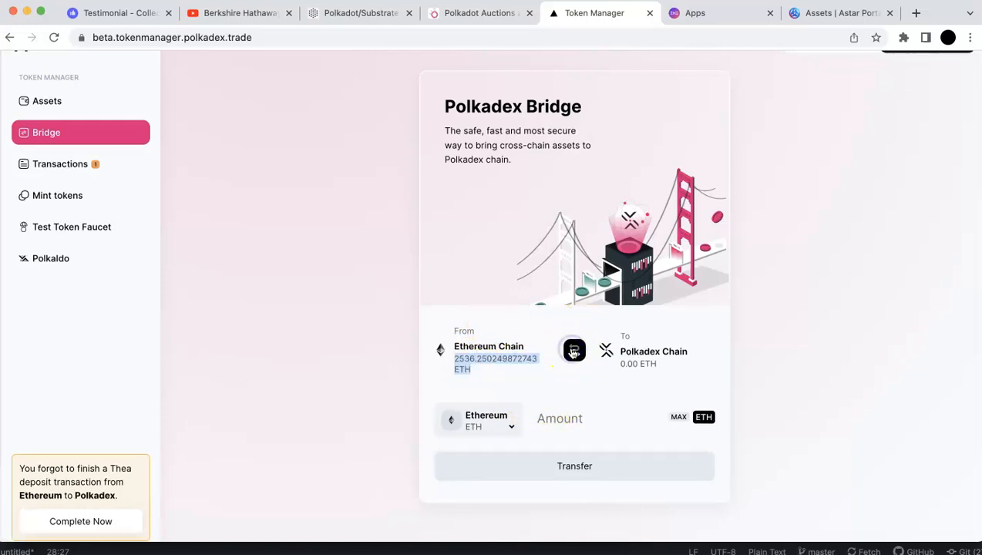
click(573, 350)
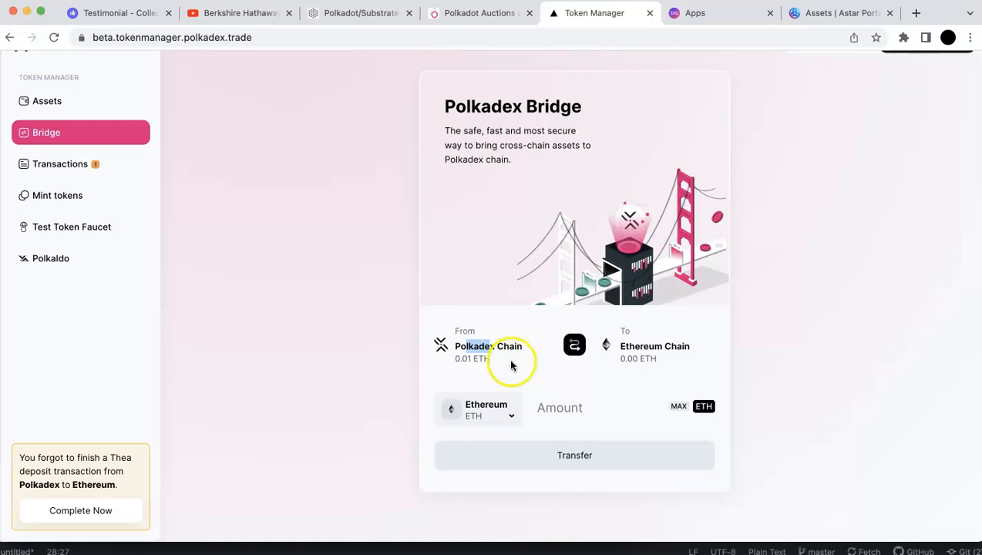
mouse_move(485, 270)
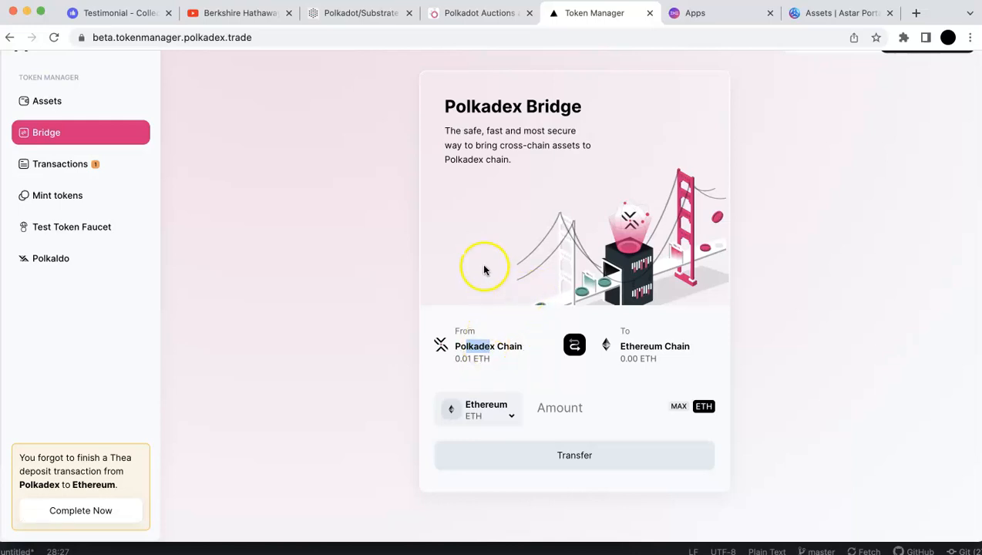
mouse_move(494, 169)
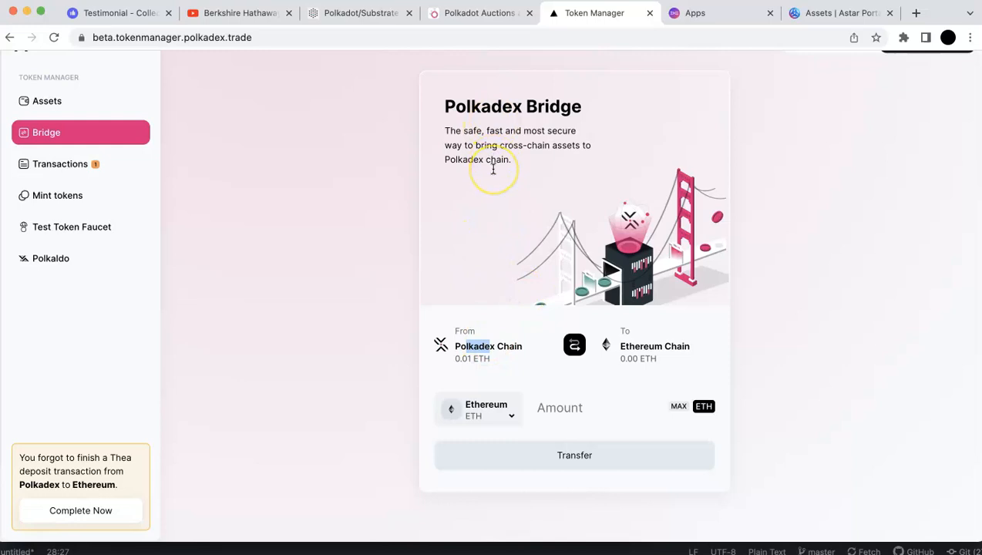
mouse_move(494, 172)
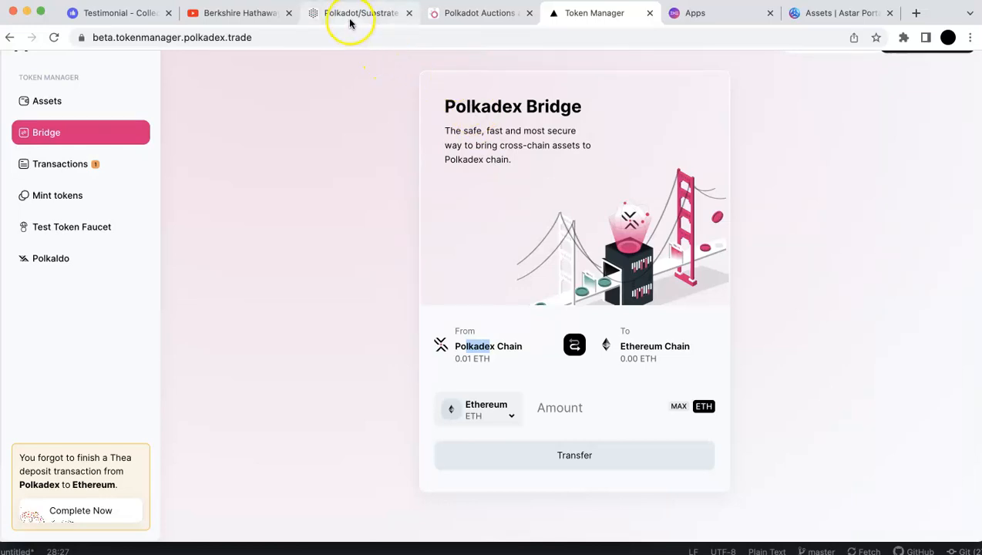
Review the Polkadot auction timeline where Polkadex leads at 37.41% with 813,369 DOT raised.
click(478, 13)
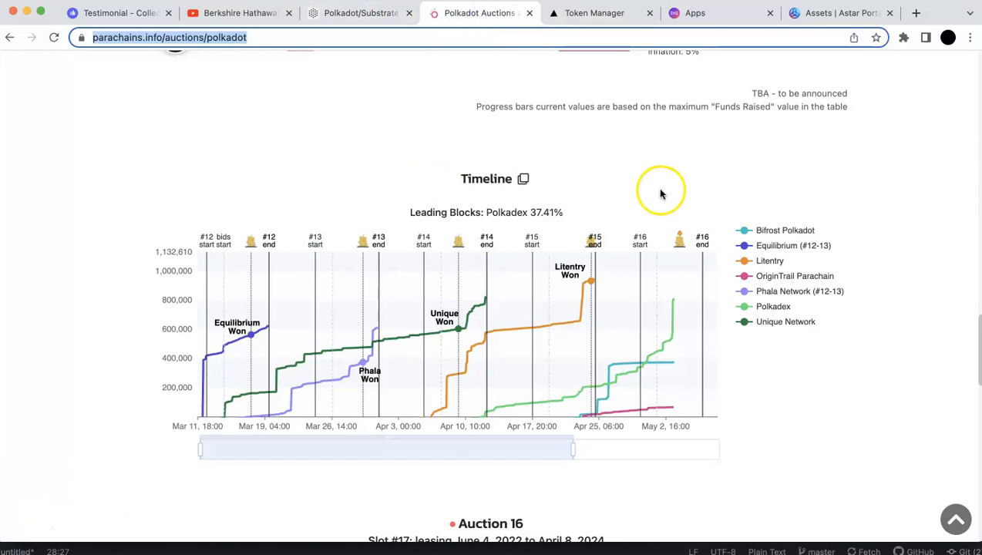
mouse_move(672, 330)
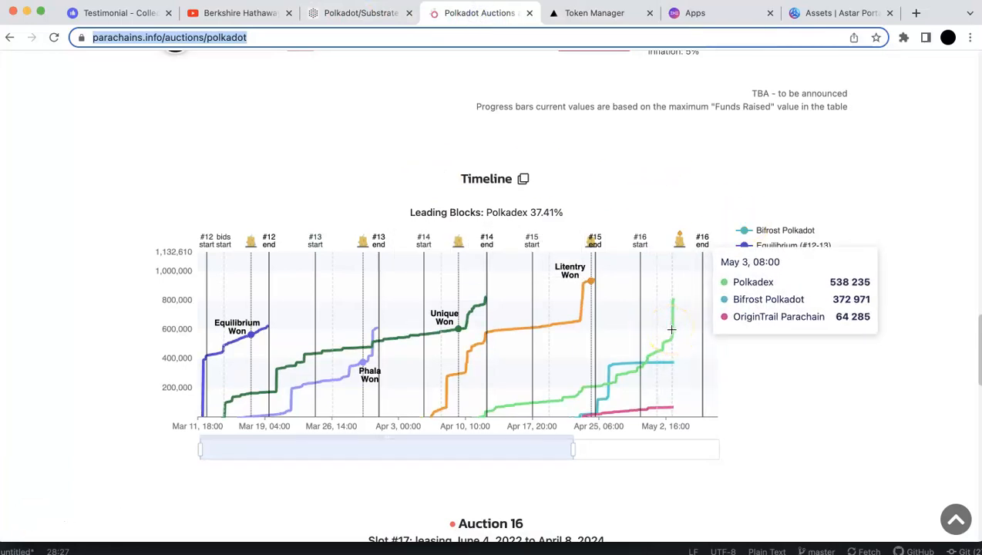
mouse_move(672, 331)
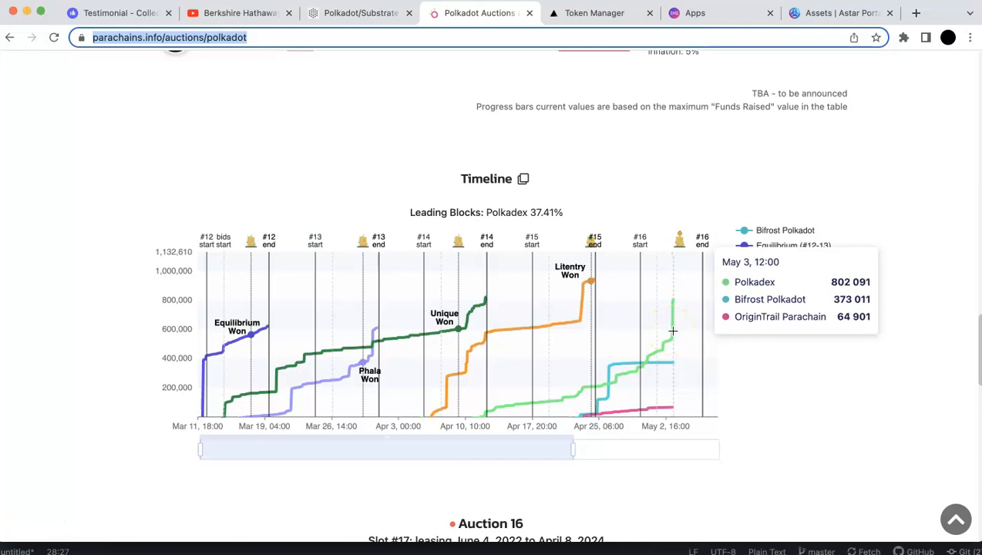
mouse_move(669, 321)
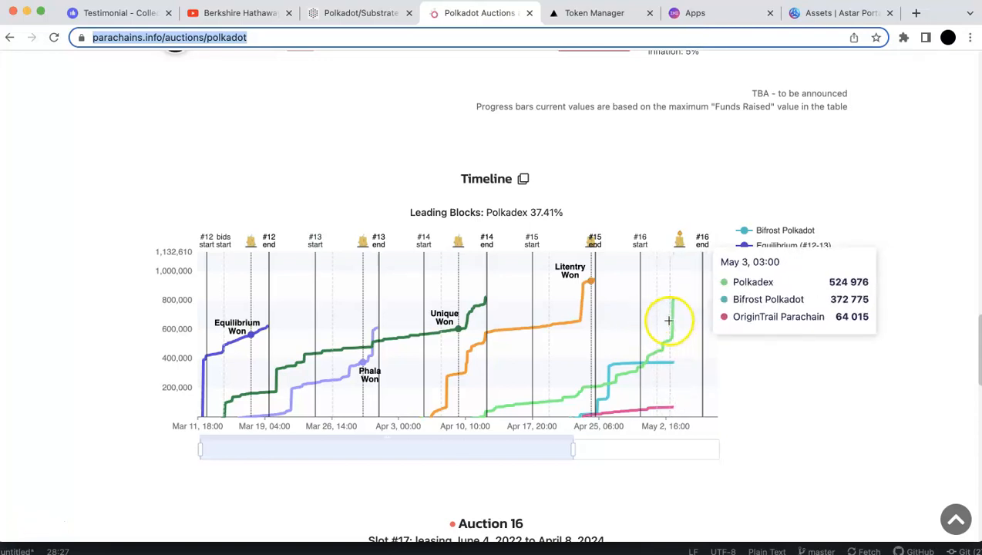
scroll(up, 3)
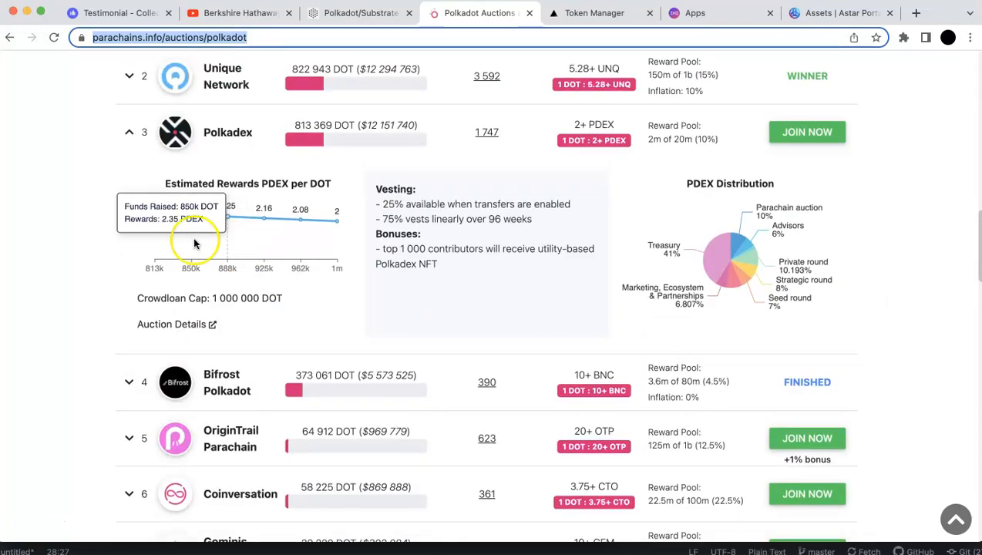
mouse_move(250, 224)
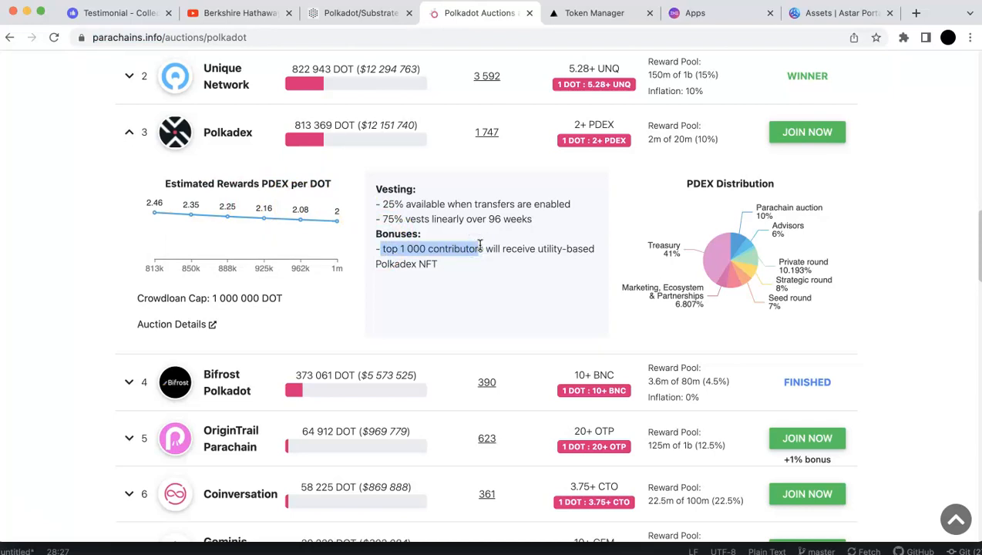
mouse_move(484, 262)
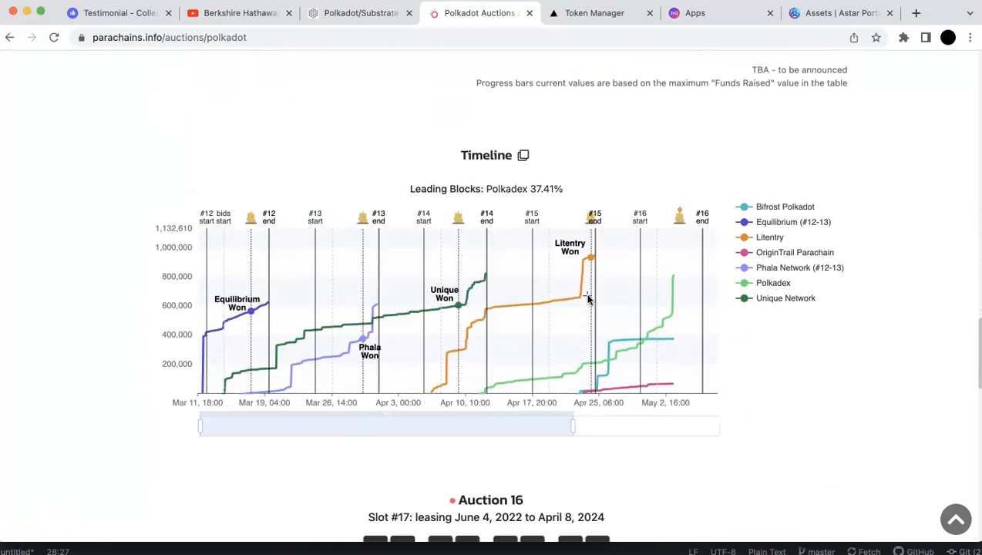
mouse_move(675, 299)
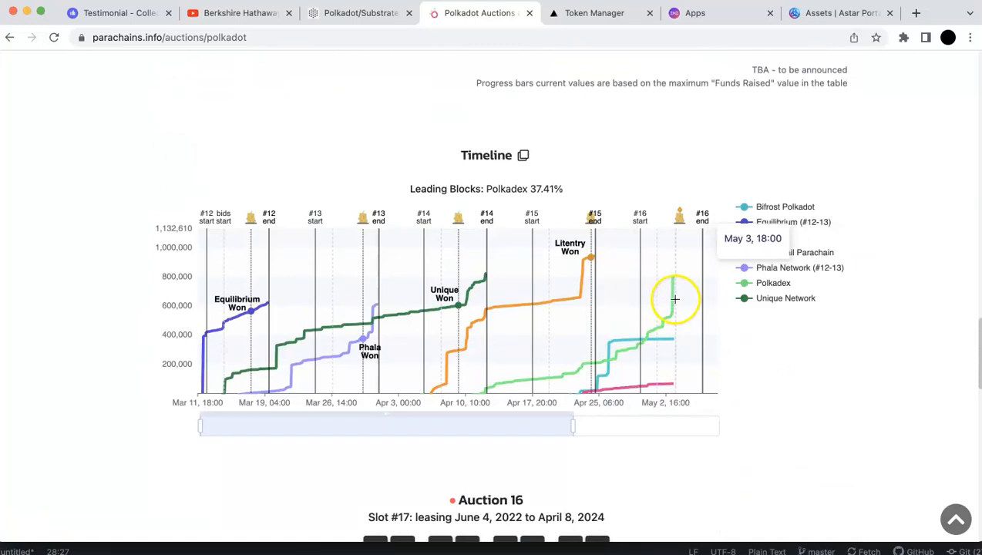
scroll(up, 3)
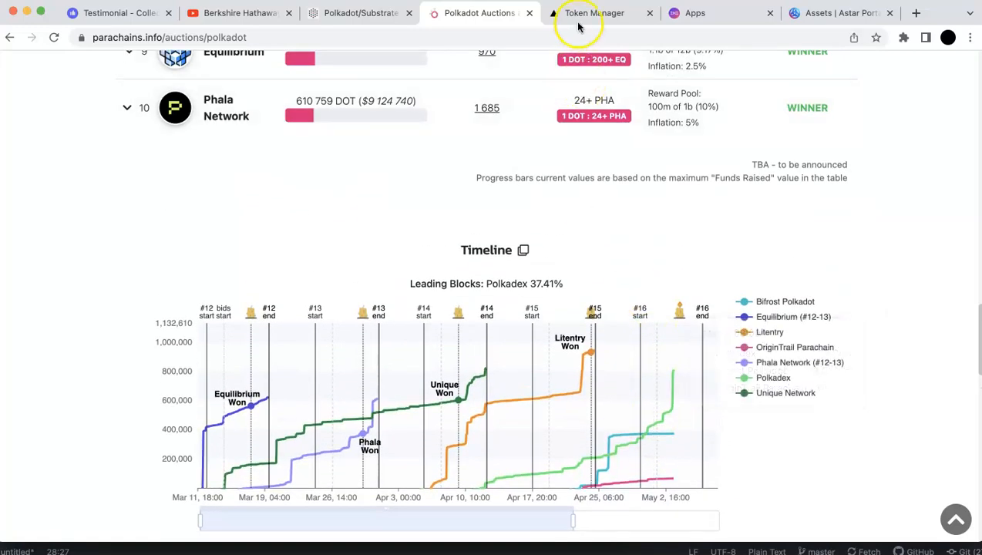
Revisit the Polkadex bridge, then show Astar Portal assets with 6,041.465 ASTR worth $920.913.
click(593, 12)
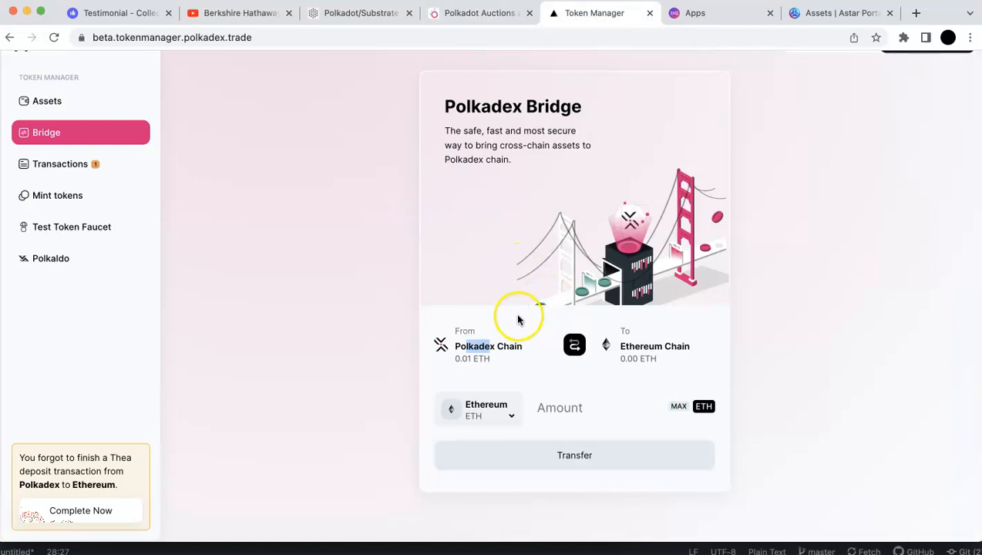
mouse_move(516, 332)
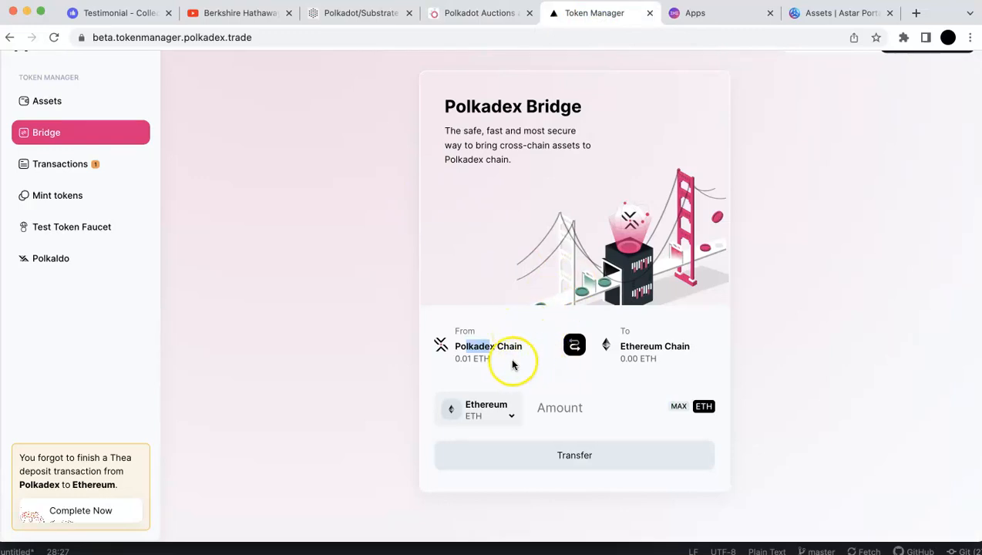
mouse_move(710, 68)
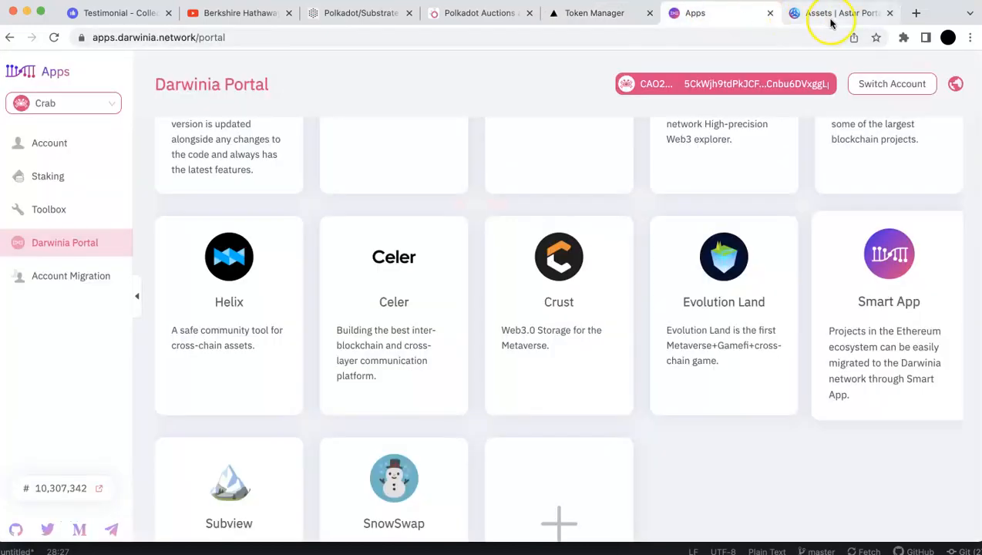
click(840, 12)
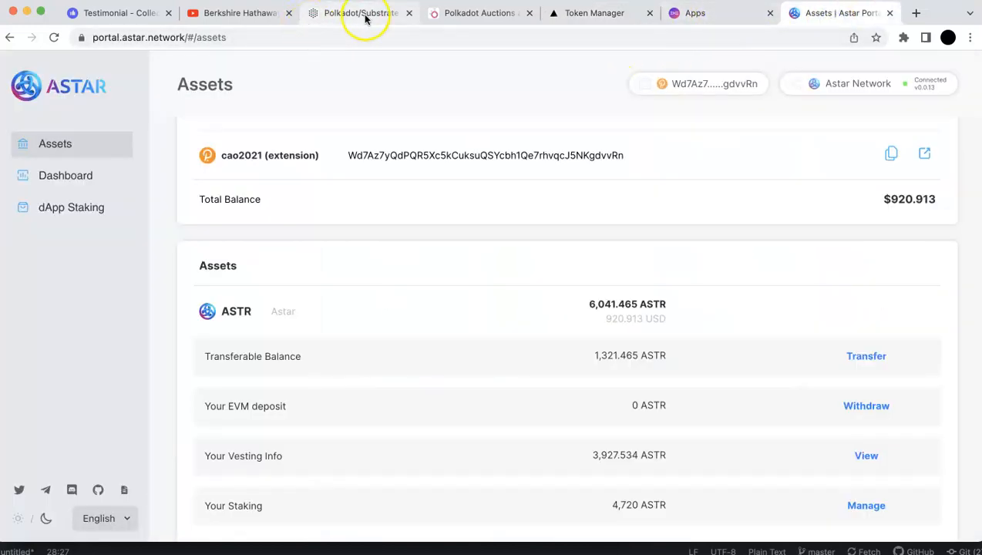
Switch browser tabs back toward the parachains.info Polkadot auctions timeline.
click(480, 12)
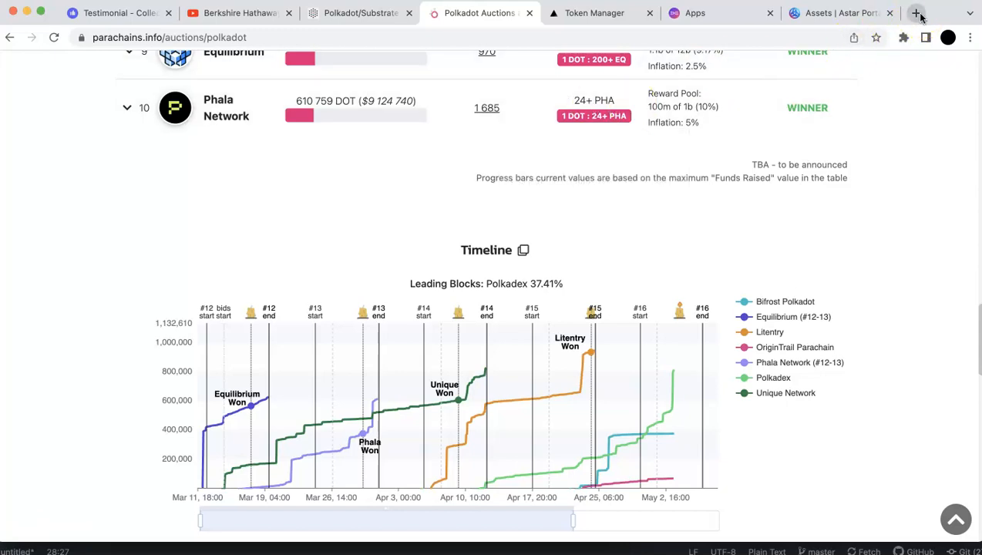
mouse_move(916, 14)
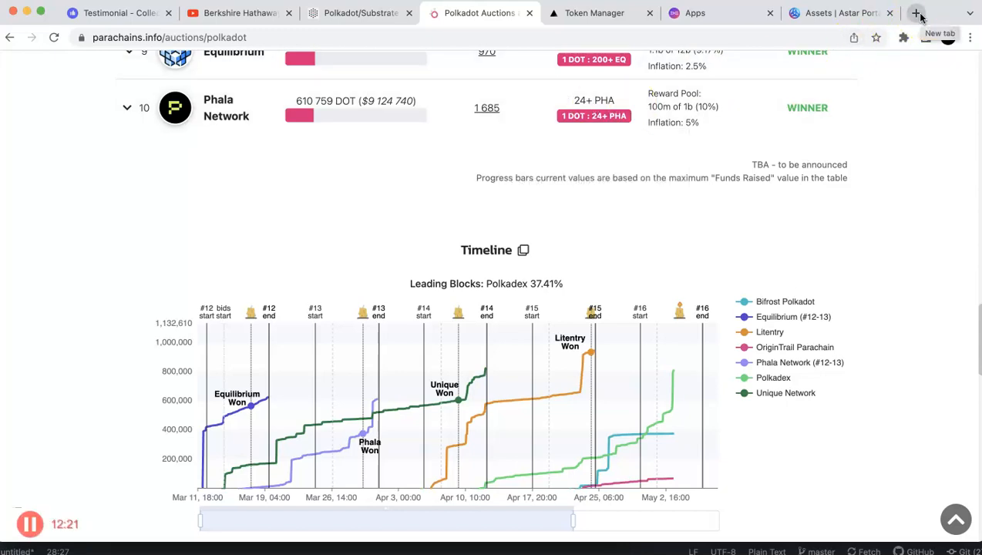